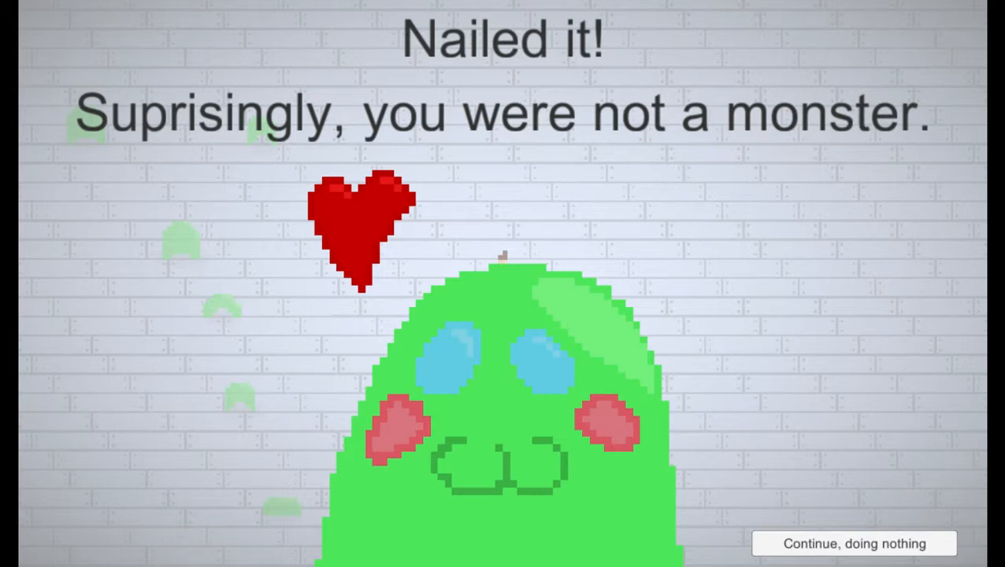
Choose 'Continue, doing nothing' to keep playing past the peaceful ending.
{"action": "left_click", "coordinate": [854, 543]}
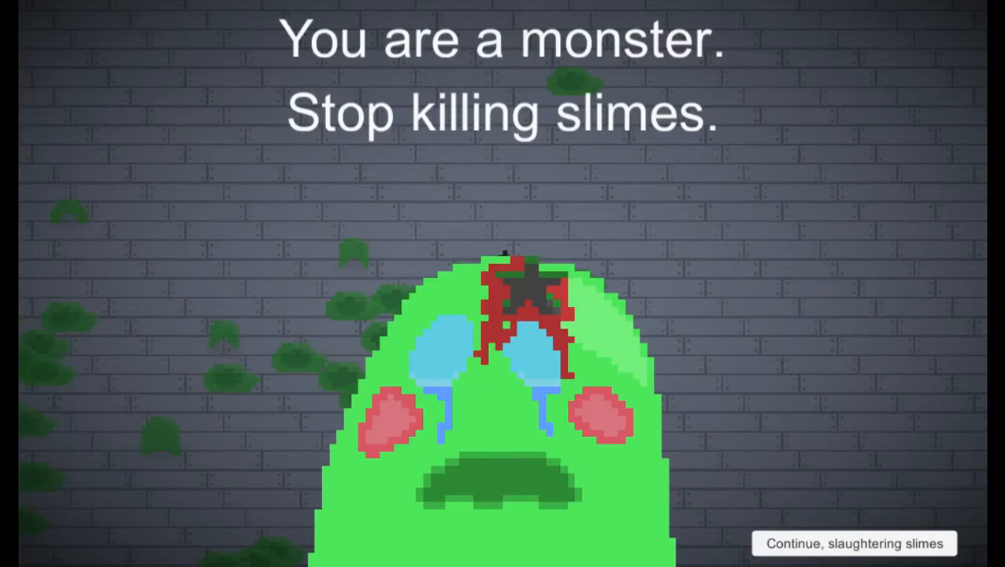
Choose 'Continue, slaughtering slimes' to move past the monster ending.
{"action": "left_click", "coordinate": [854, 544]}
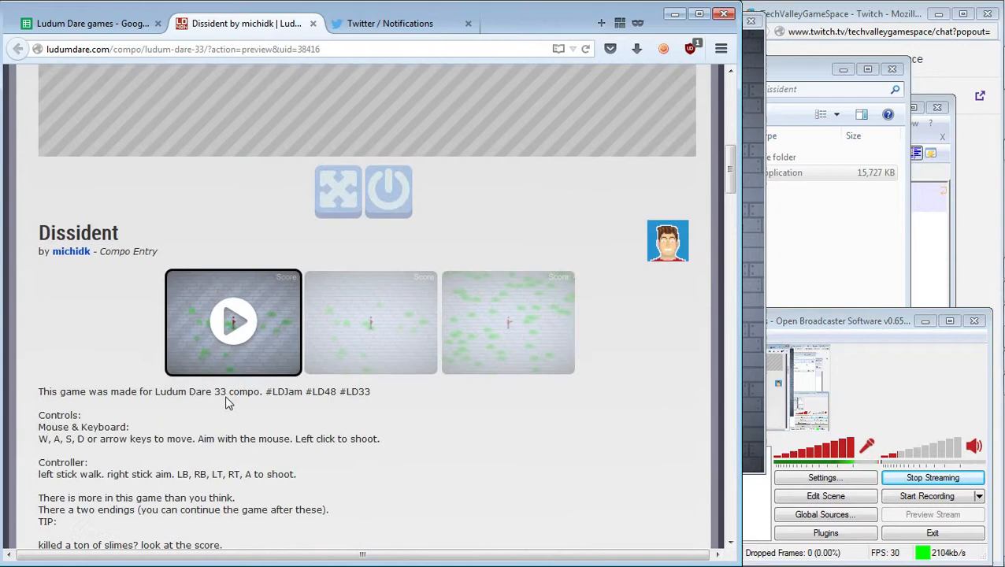
Scroll down the Dissident entry page toward the download link.
{"action": "scroll", "scroll_direction": "down", "scroll_amount": 3}
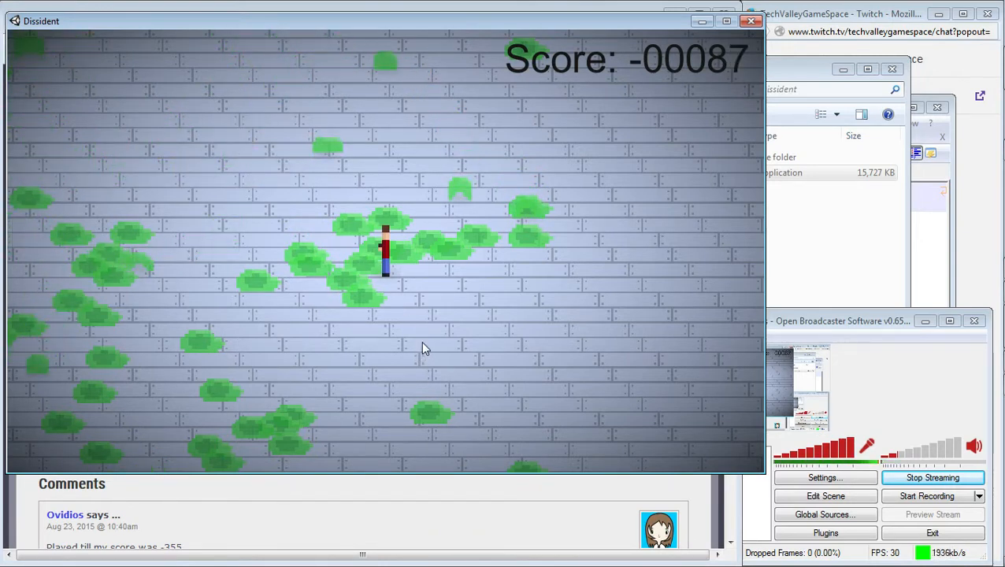
{"action": "mouse_move", "coordinate": [485, 283]}
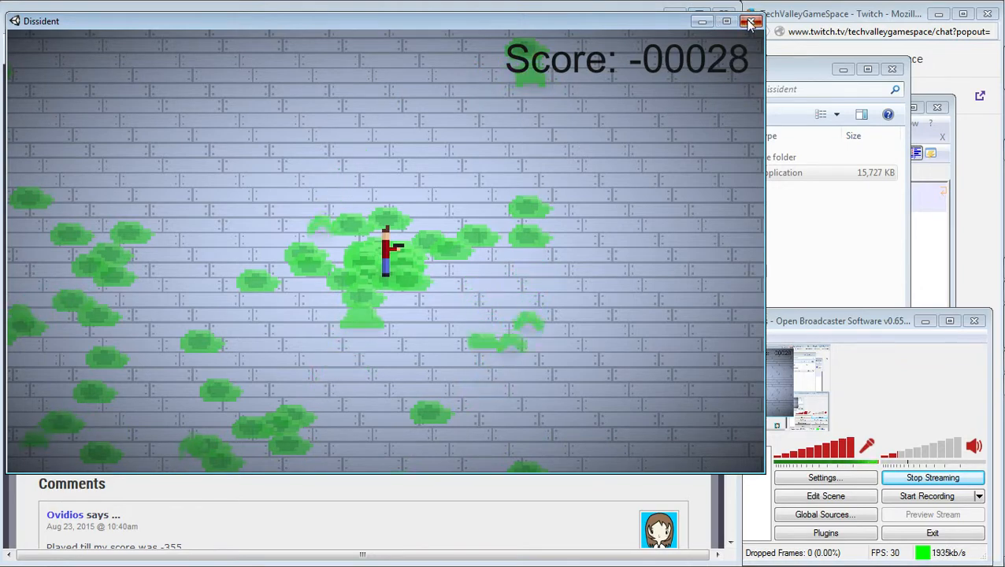
Quit the game and rate Innovation two stars, Fun one star and Theme four stars.
{"action": "left_click", "coordinate": [750, 22]}
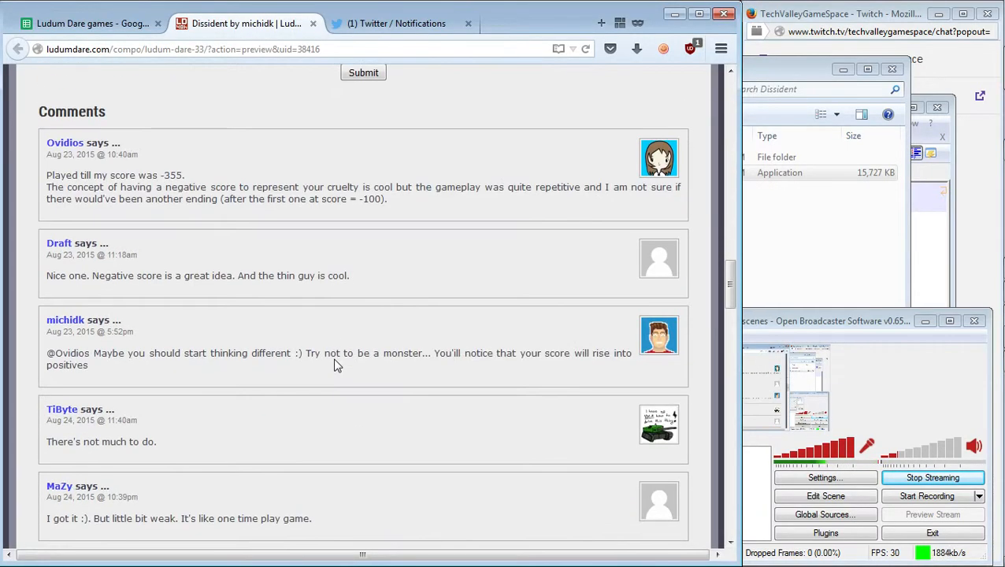
{"action": "scroll", "scroll_direction": "up", "scroll_amount": 3}
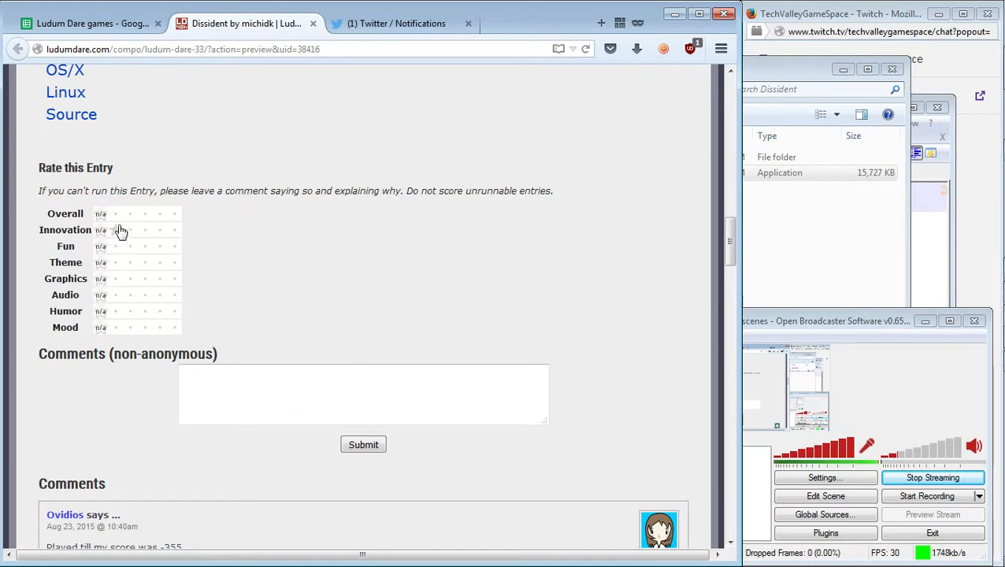
{"action": "left_click", "coordinate": [129, 229]}
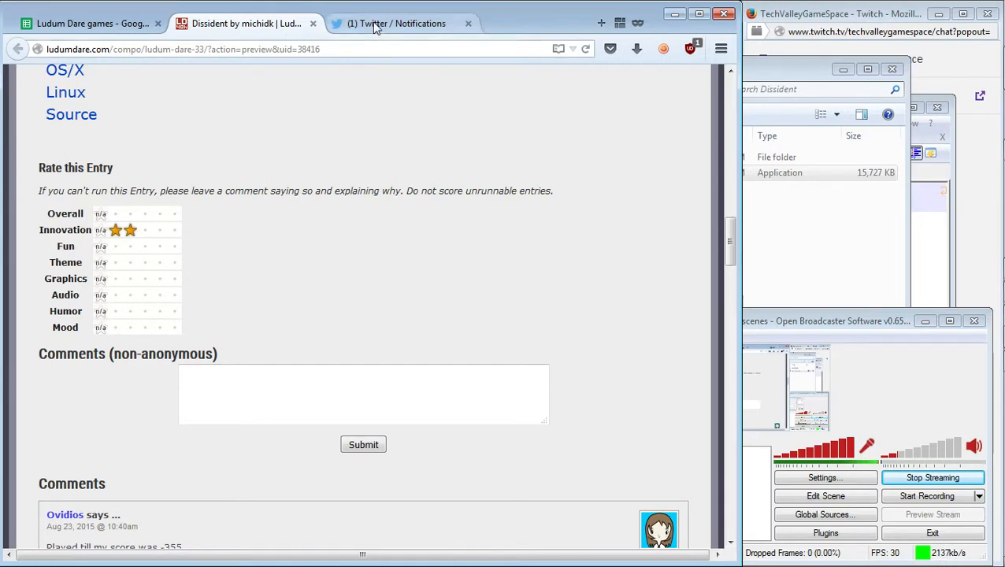
{"action": "left_click", "coordinate": [394, 24]}
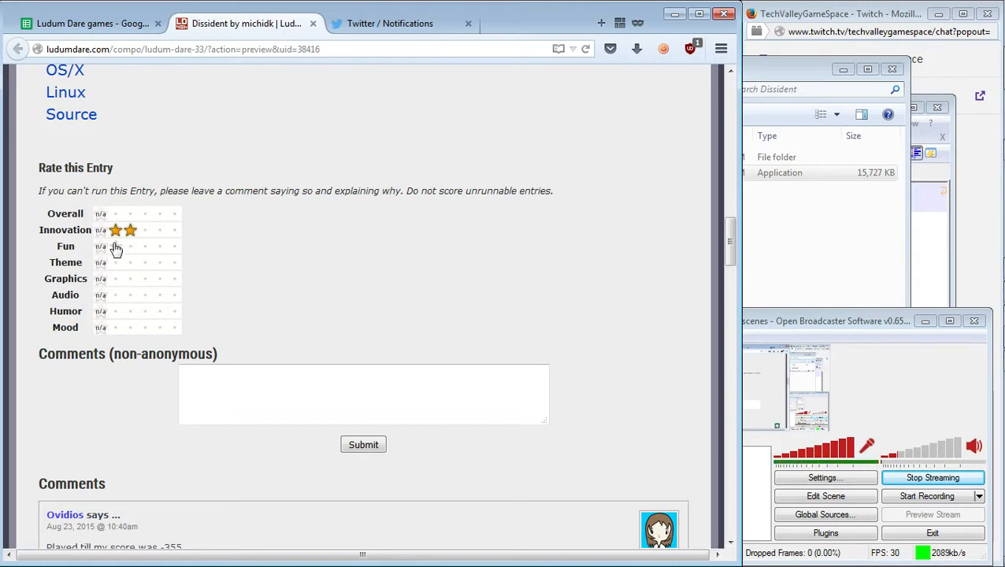
{"action": "mouse_move", "coordinate": [116, 250]}
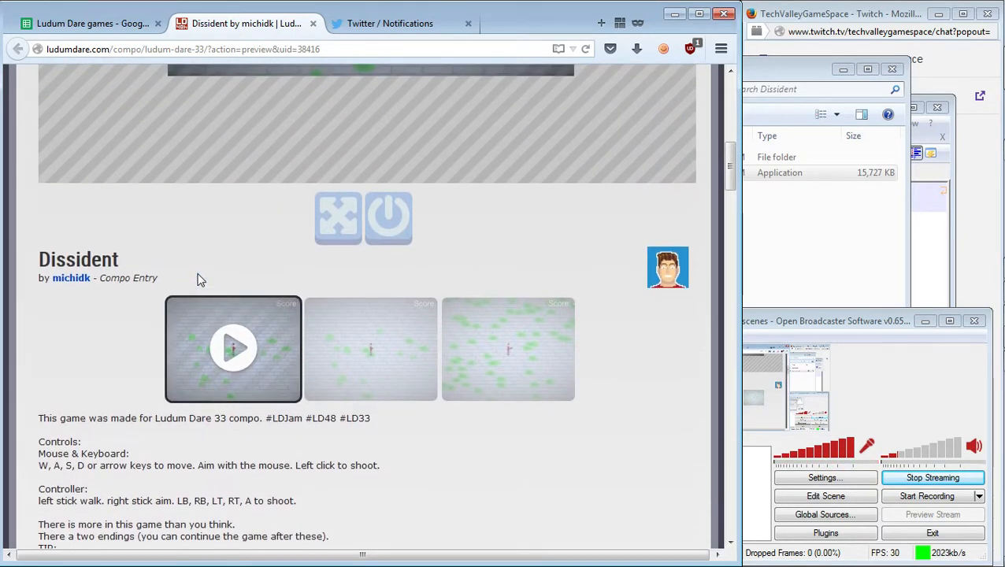
{"action": "scroll", "scroll_direction": "down", "scroll_amount": 3}
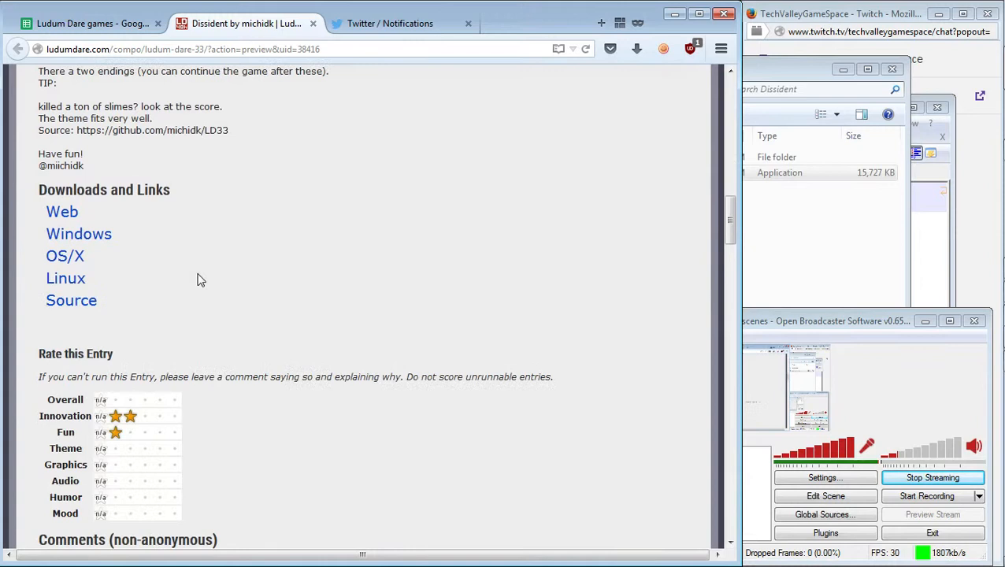
{"action": "scroll", "scroll_direction": "down", "scroll_amount": 3}
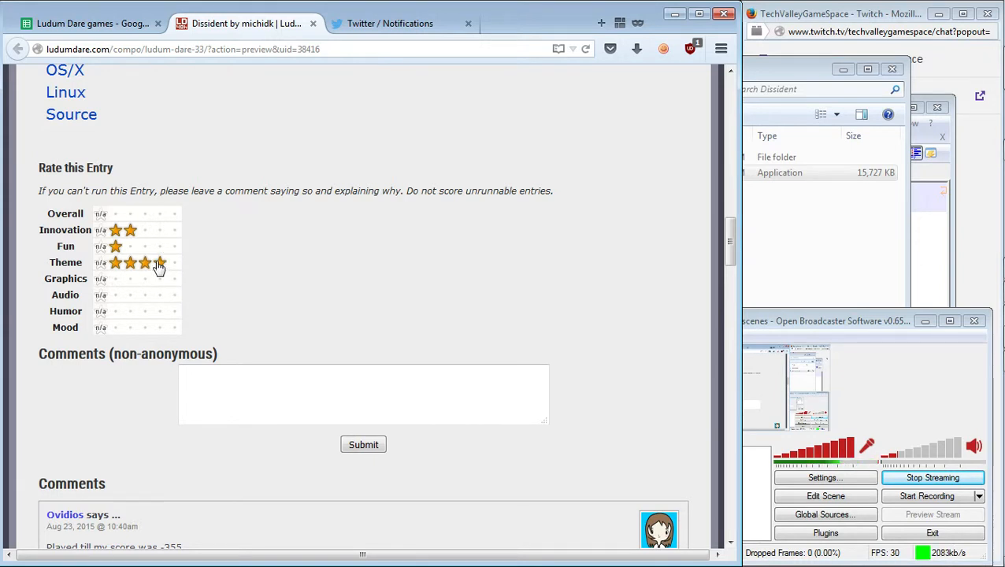
{"action": "left_click", "coordinate": [159, 262]}
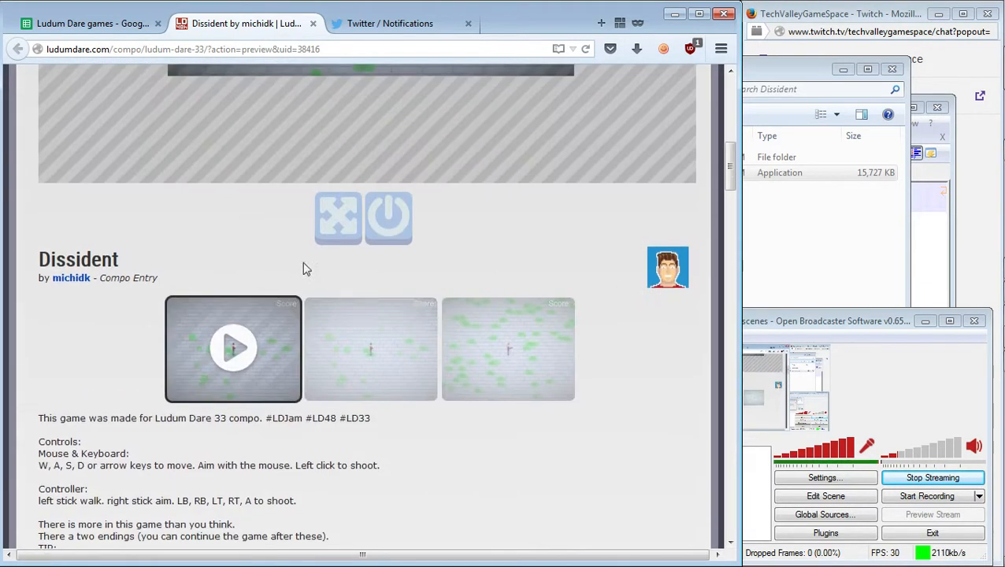
Browse the entry's screenshots and give Mood a one-star rating.
{"action": "scroll", "scroll_direction": "down", "scroll_amount": 3}
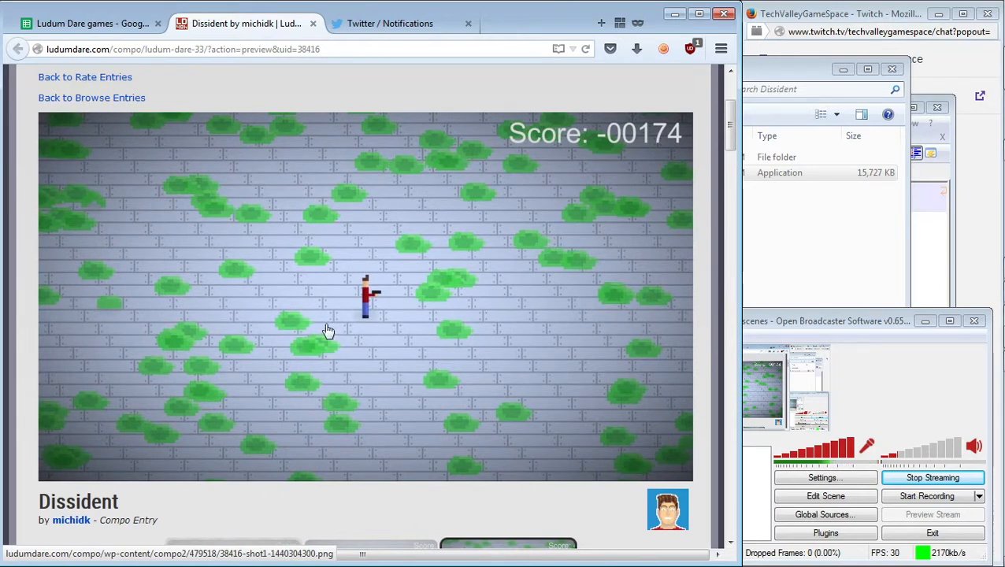
{"action": "mouse_move", "coordinate": [397, 270]}
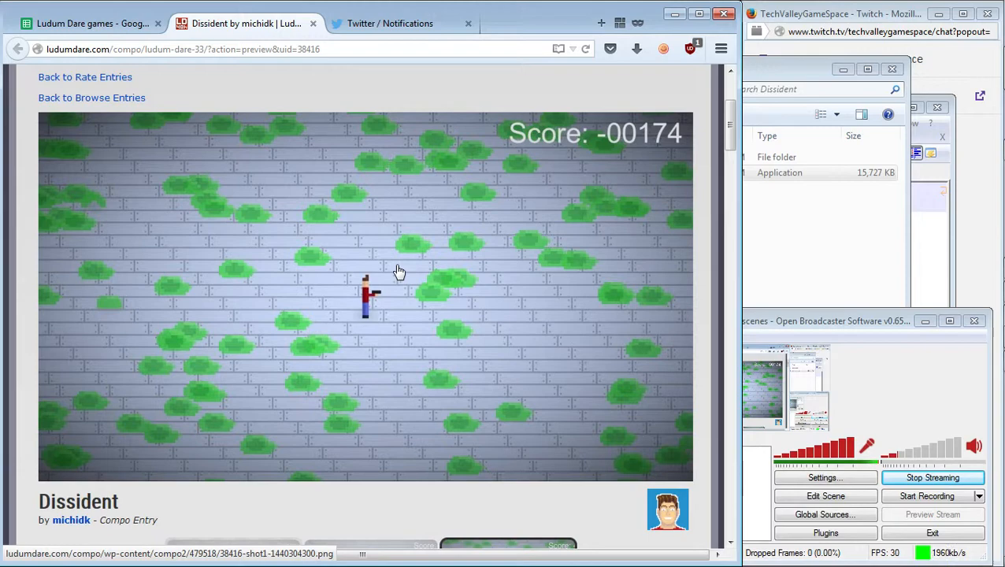
{"action": "mouse_move", "coordinate": [400, 431]}
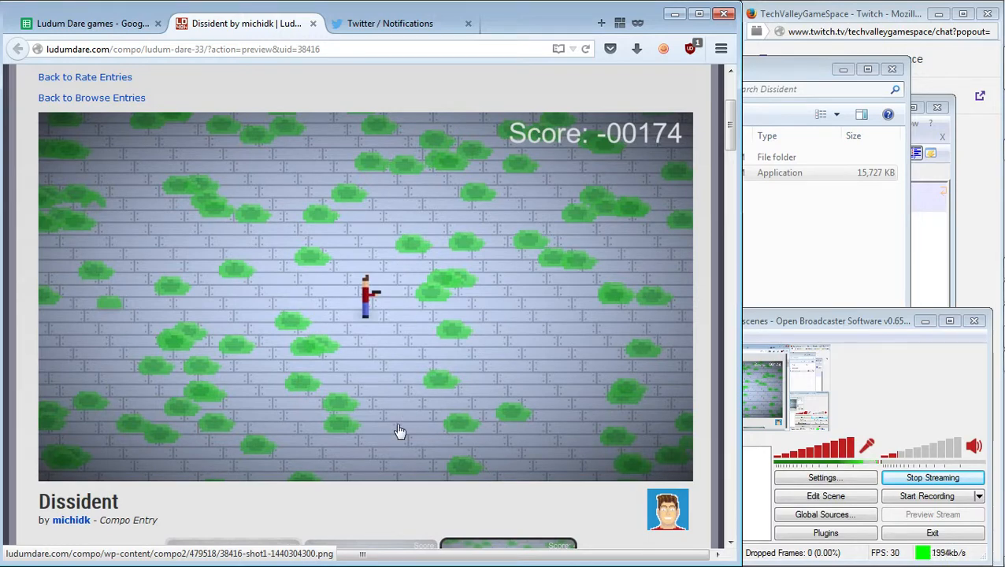
{"action": "scroll", "scroll_direction": "down", "scroll_amount": 3}
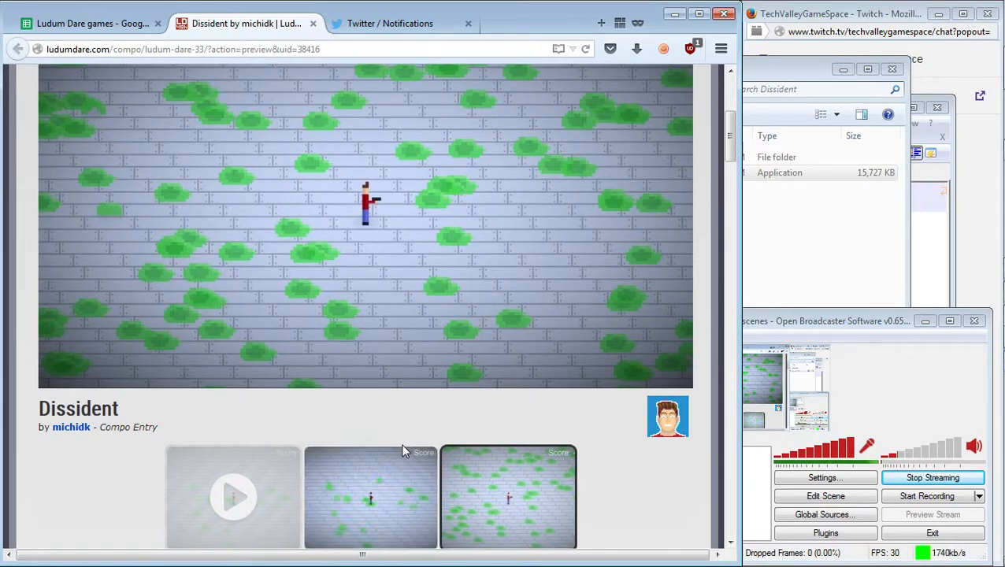
{"action": "scroll", "scroll_direction": "down", "scroll_amount": 3}
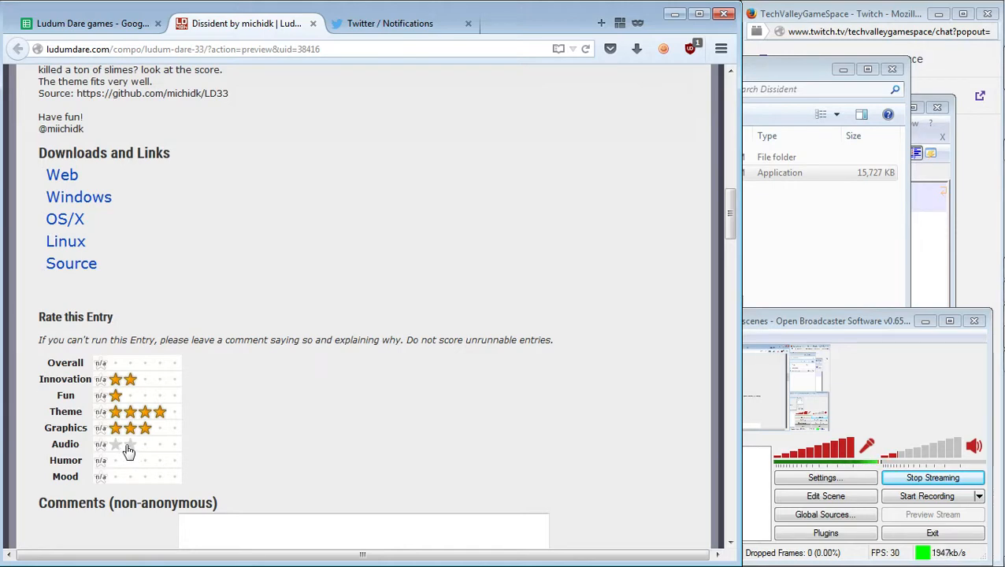
{"action": "scroll", "scroll_direction": "up", "scroll_amount": 3}
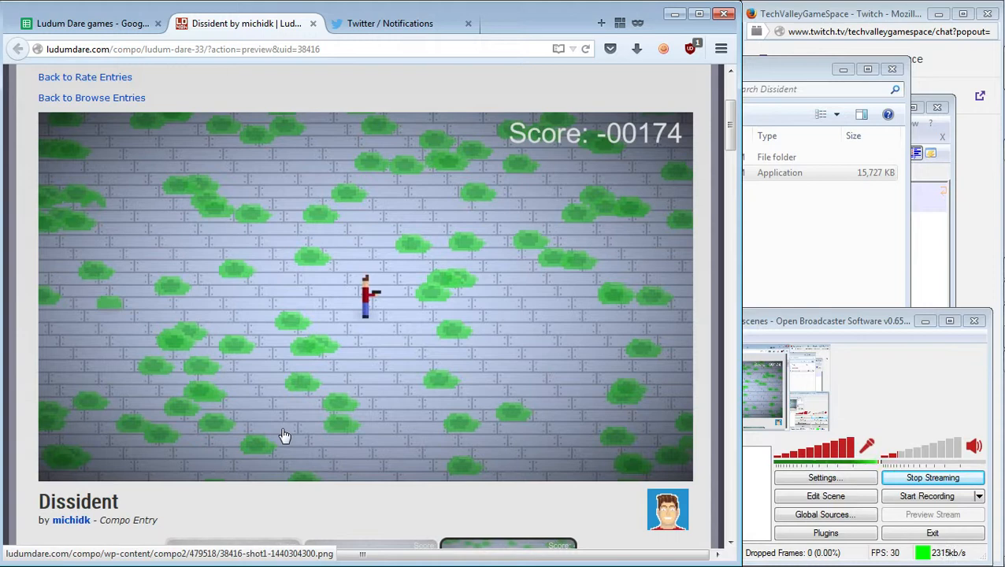
{"action": "mouse_move", "coordinate": [285, 434]}
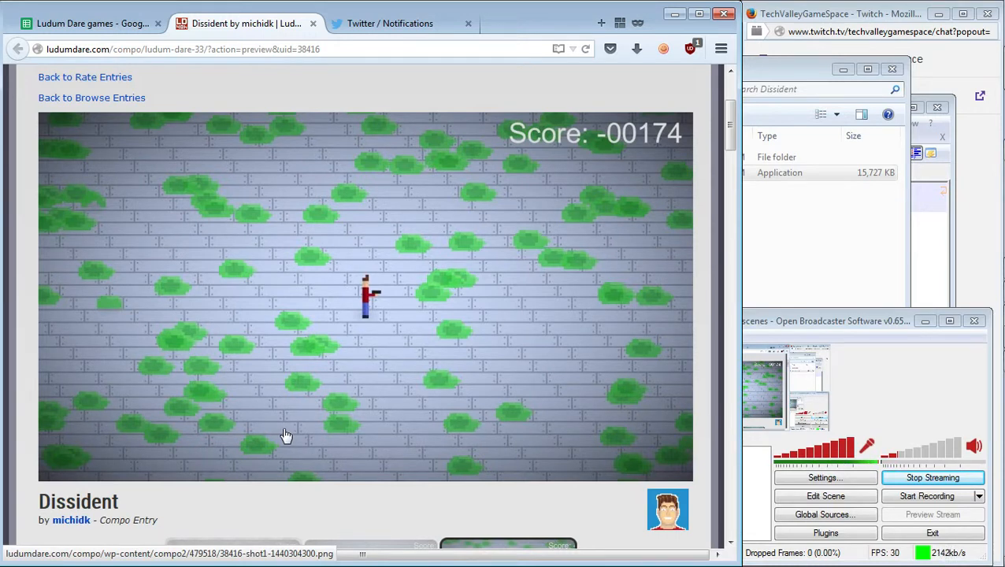
{"action": "mouse_move", "coordinate": [277, 430]}
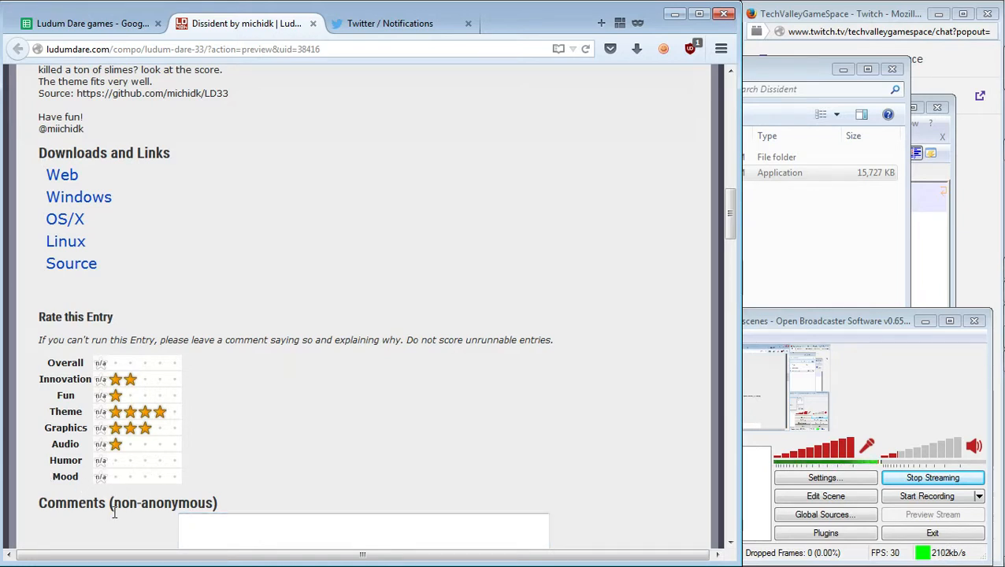
{"action": "mouse_move", "coordinate": [129, 475]}
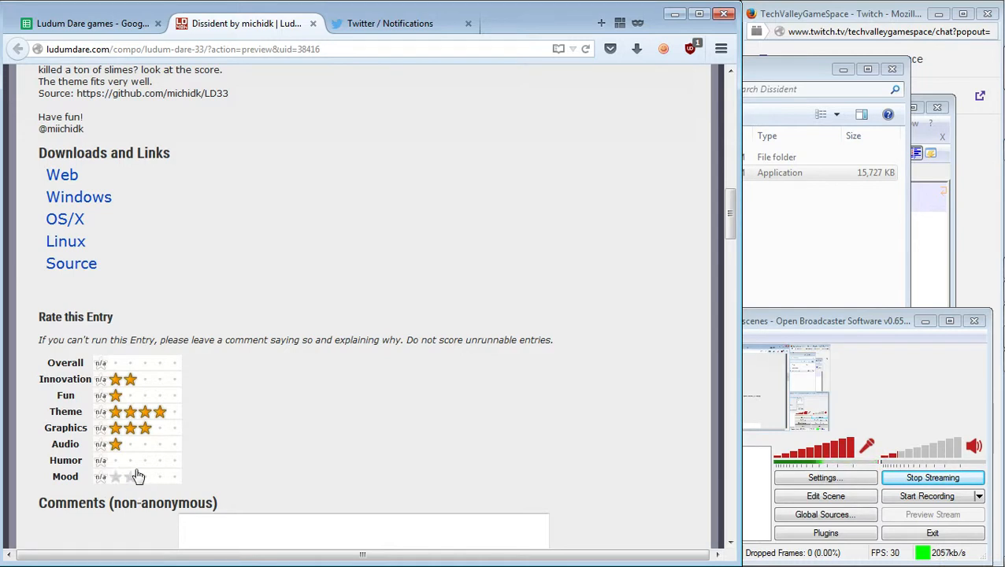
{"action": "mouse_move", "coordinate": [129, 480]}
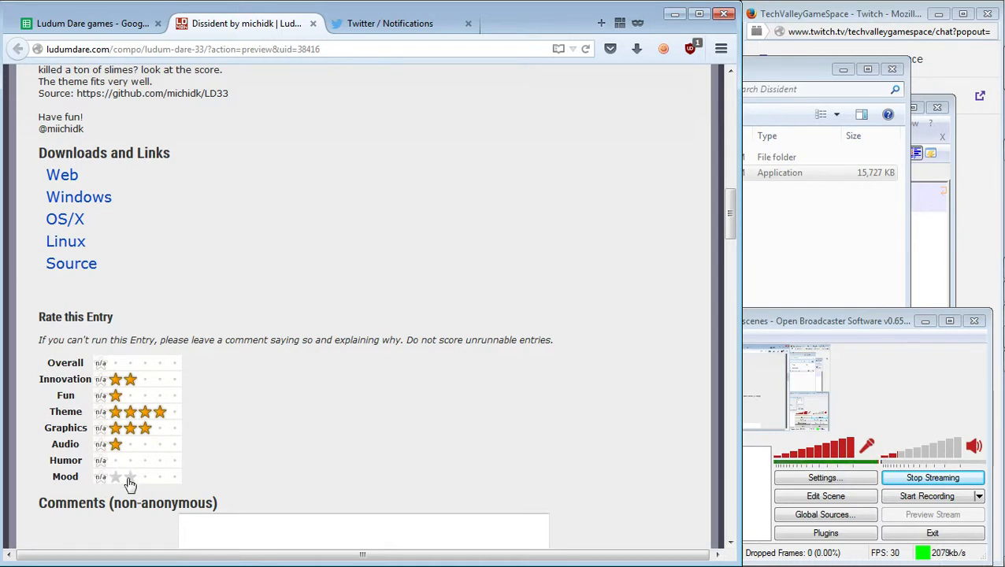
{"action": "left_click", "coordinate": [114, 476]}
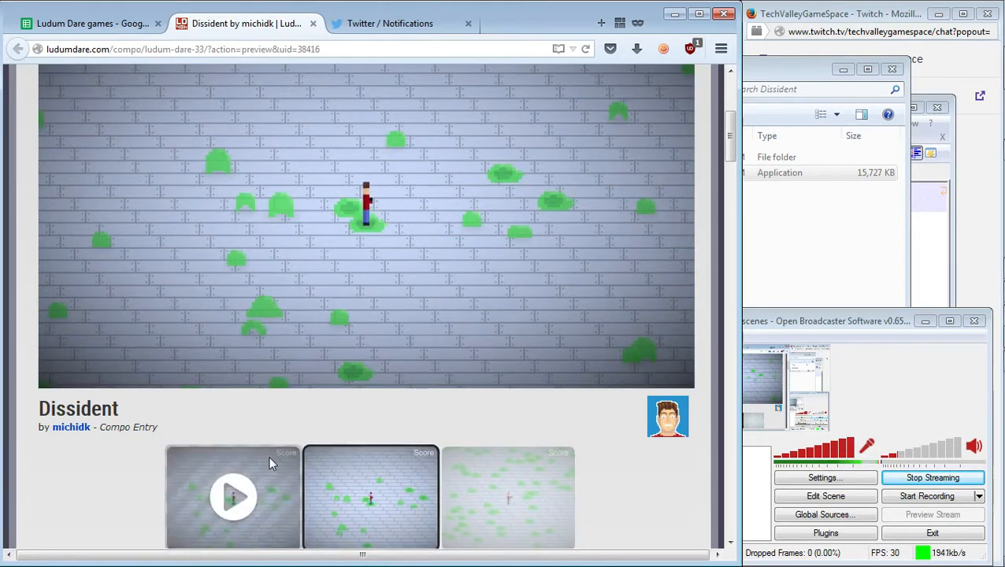
Give the Overall category a two-star rating.
{"action": "scroll", "scroll_direction": "down", "scroll_amount": 3}
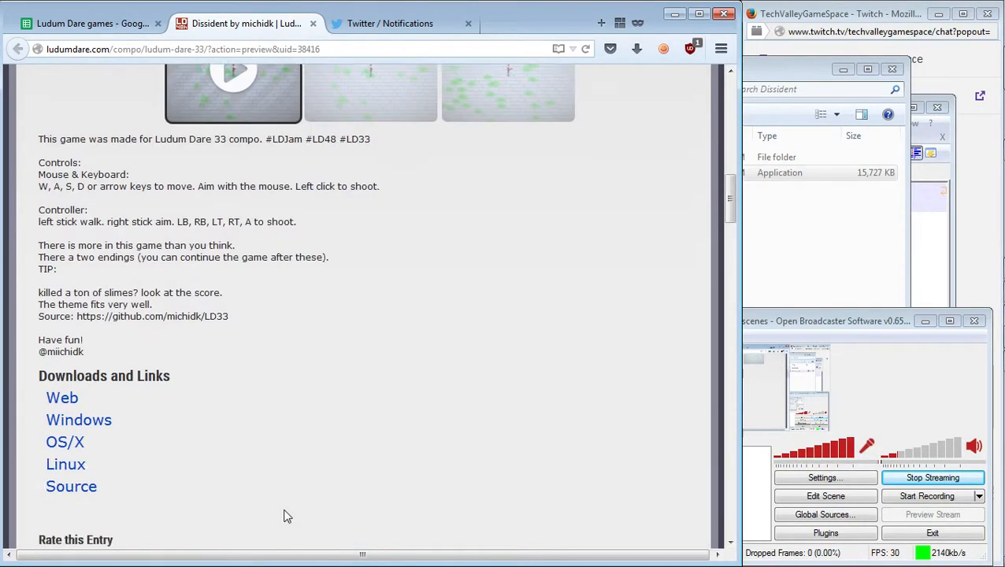
{"action": "scroll", "scroll_direction": "down", "scroll_amount": 3}
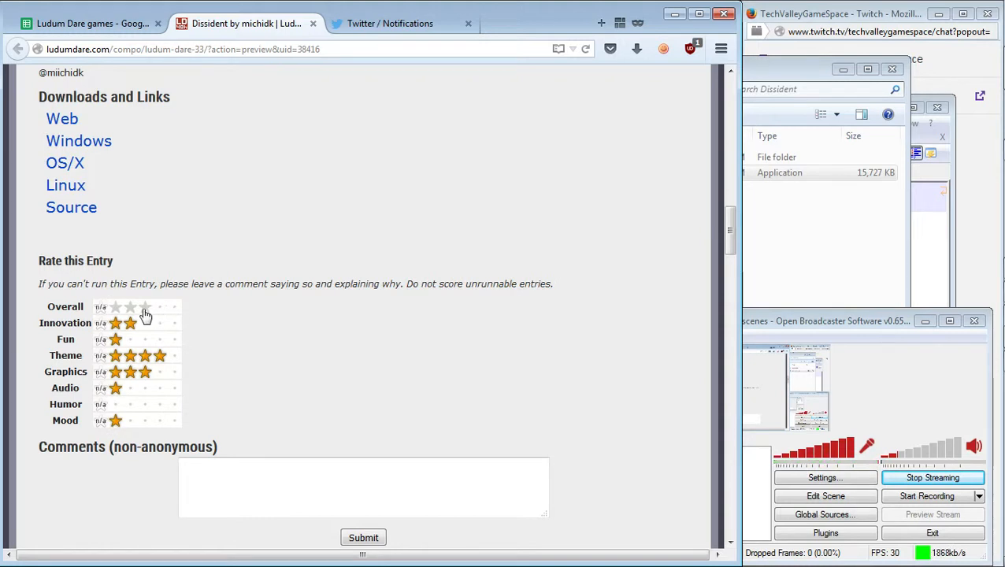
{"action": "mouse_move", "coordinate": [123, 305]}
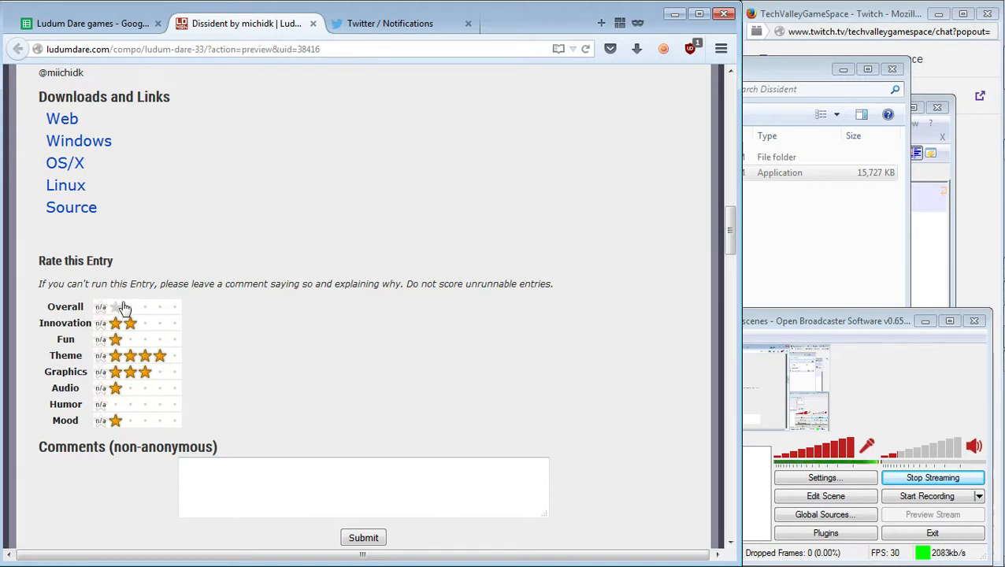
{"action": "left_click", "coordinate": [130, 306]}
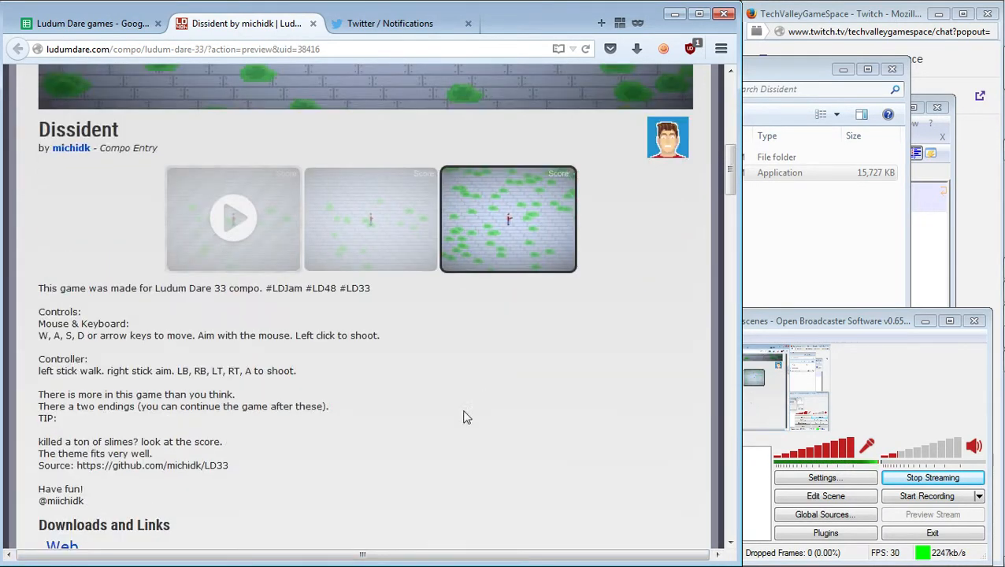
{"action": "scroll", "scroll_direction": "down", "scroll_amount": 3}
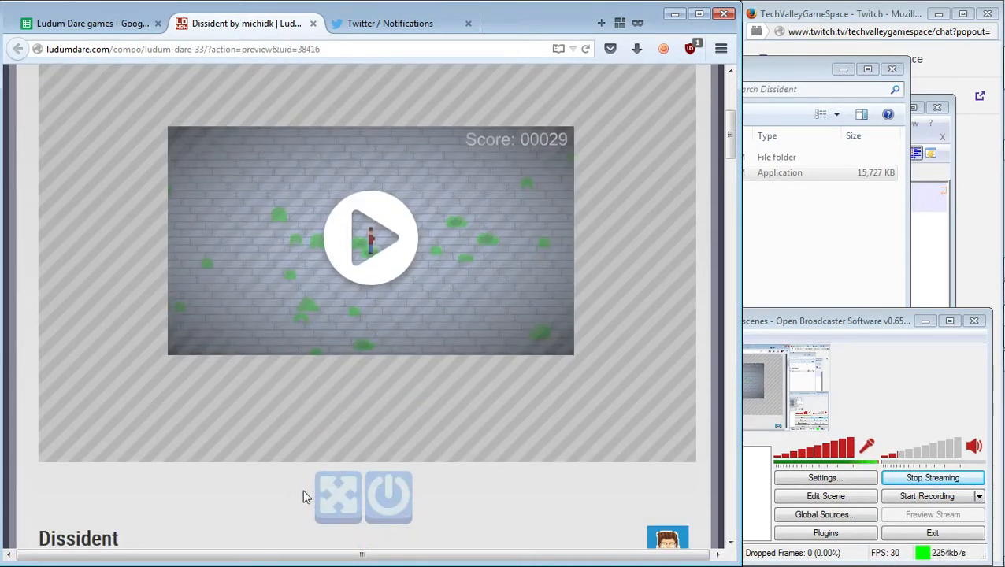
{"action": "mouse_move", "coordinate": [330, 441]}
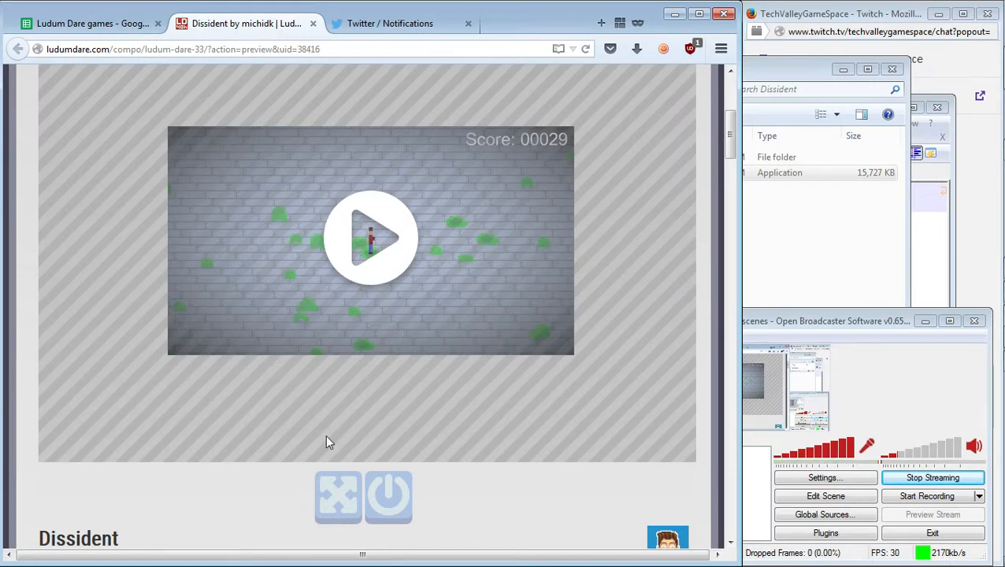
{"action": "scroll", "scroll_direction": "down", "scroll_amount": 3}
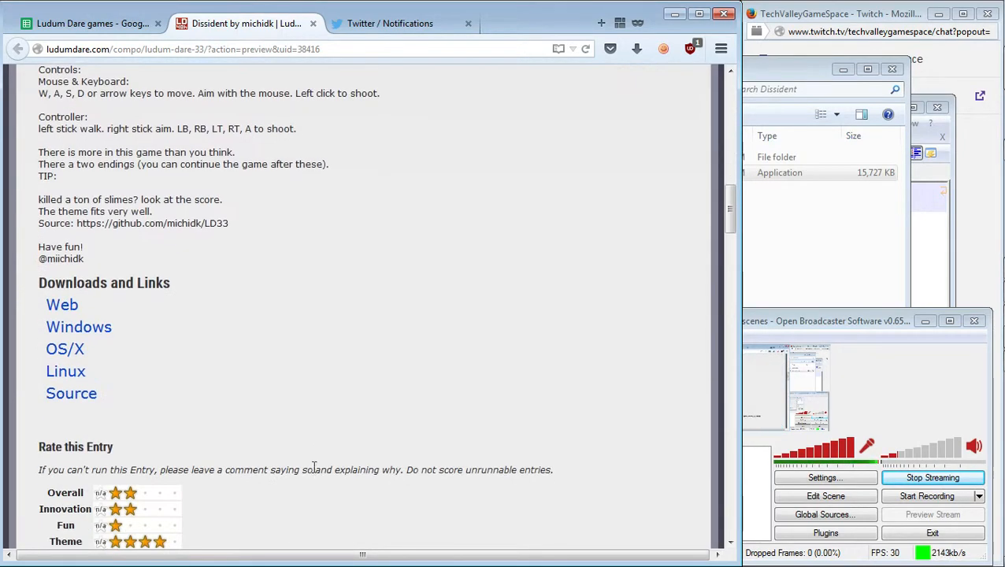
{"action": "scroll", "scroll_direction": "down", "scroll_amount": 3}
{"action": "type", "text": "I like"}
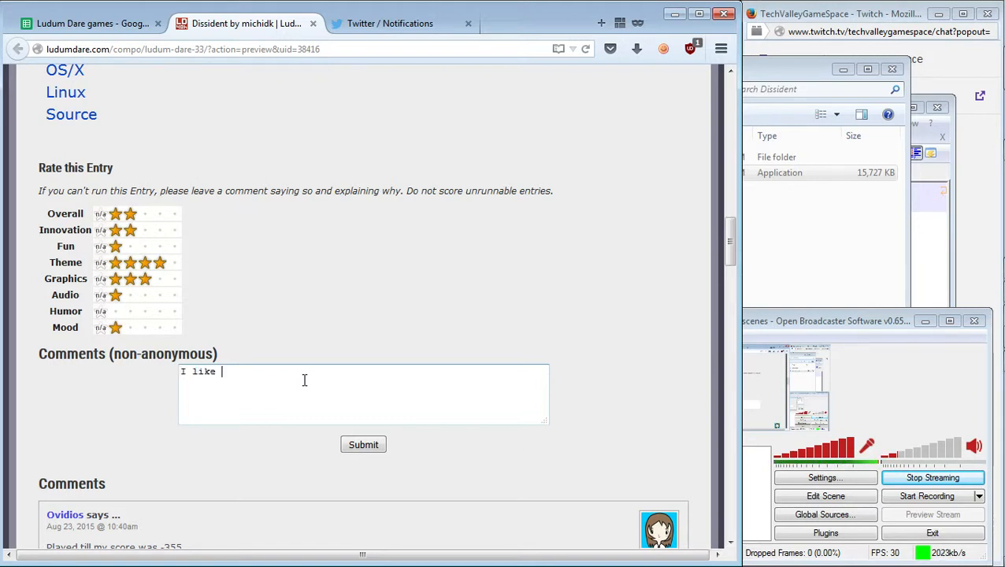
Write that the intent and negative-score idea are liked but the killing didn't feel impactful.
{"action": "type", "text": "the intent"}
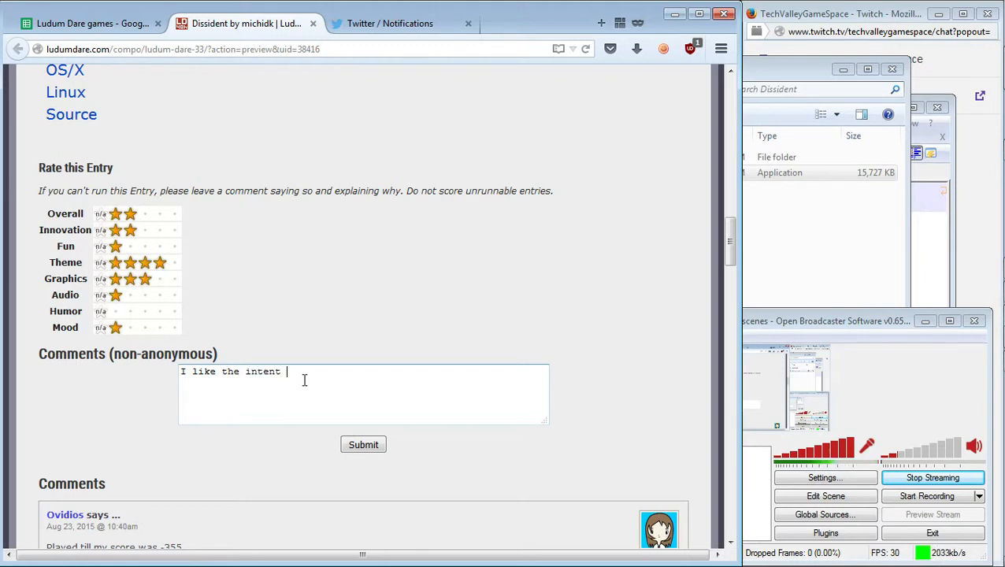
{"action": "type", "text": "and the idea behind the game.  I do"}
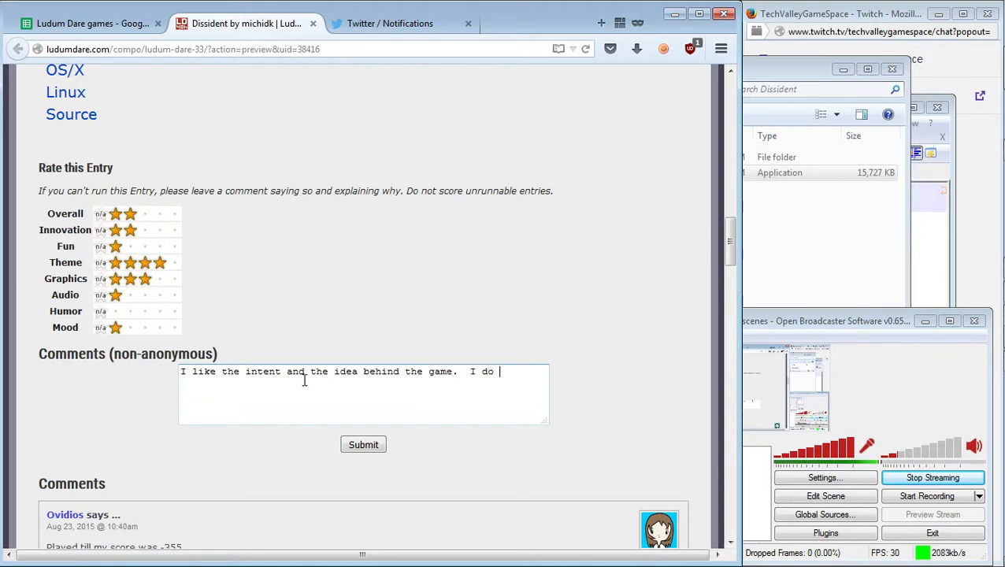
{"action": "type", "text": "also like the fact t"}
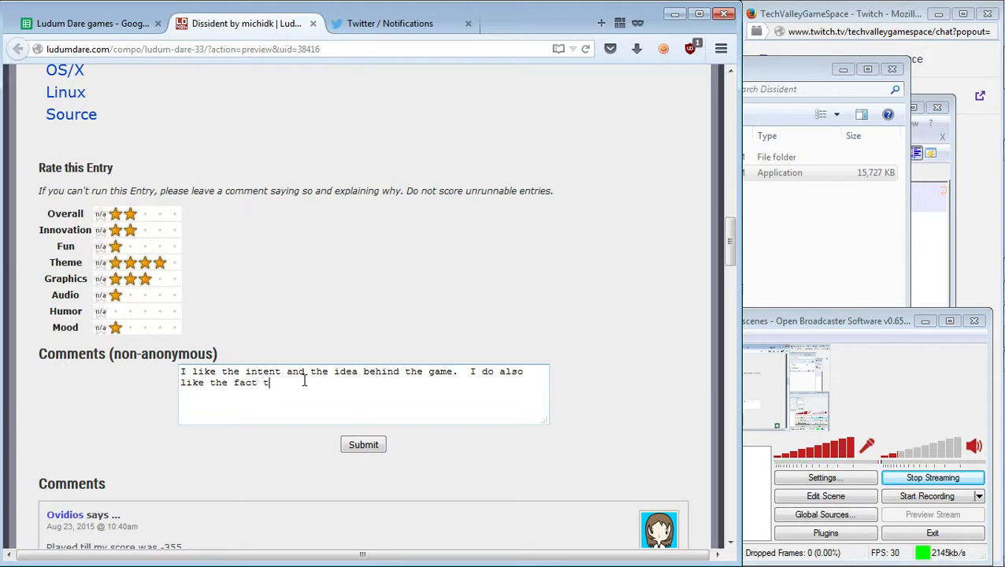
{"action": "type", "text": "hat you"}
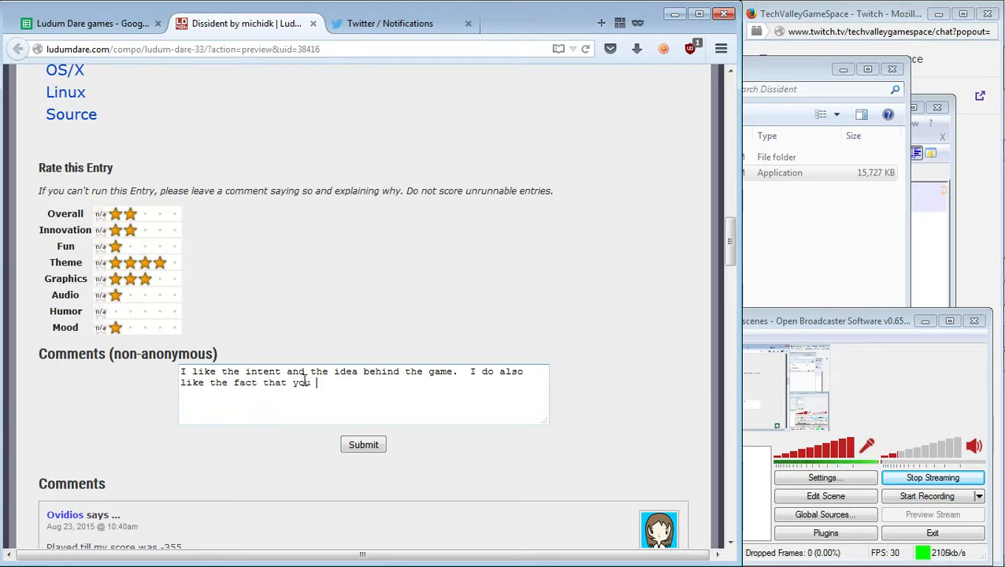
{"action": "type", "text": "can get nega"}
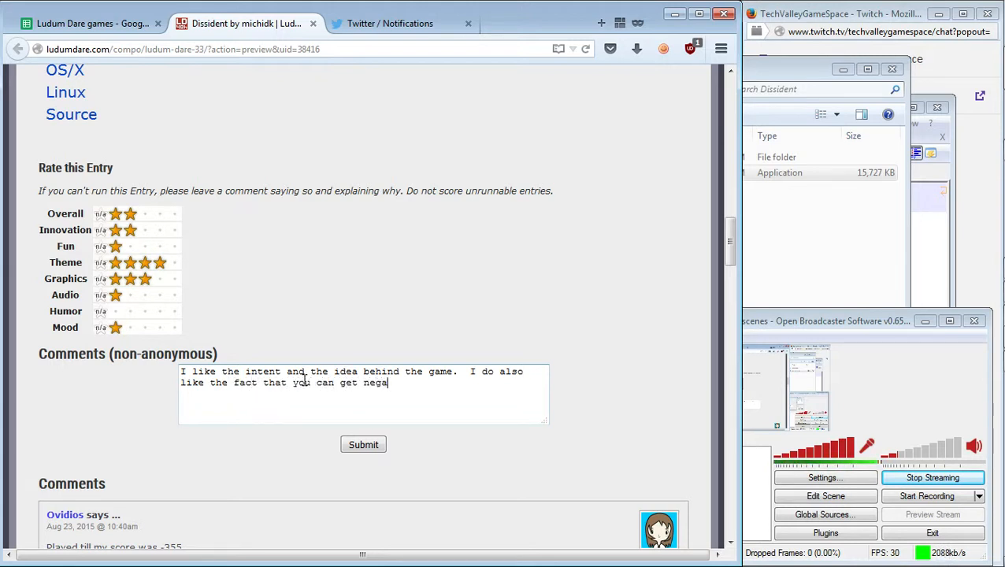
{"action": "type", "text": "tive score.  That said, a"}
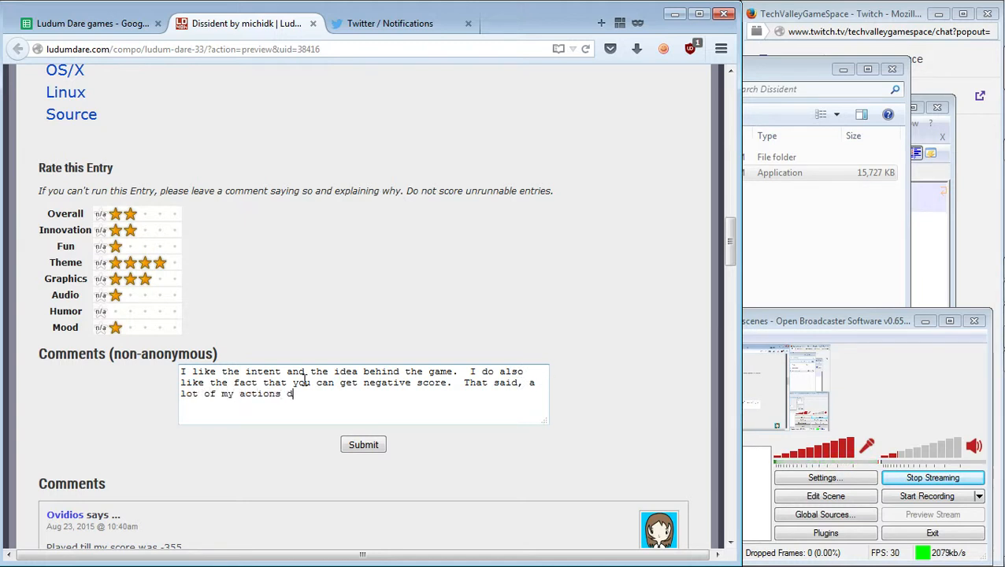
{"action": "type", "text": "didn't feel like it had much"}
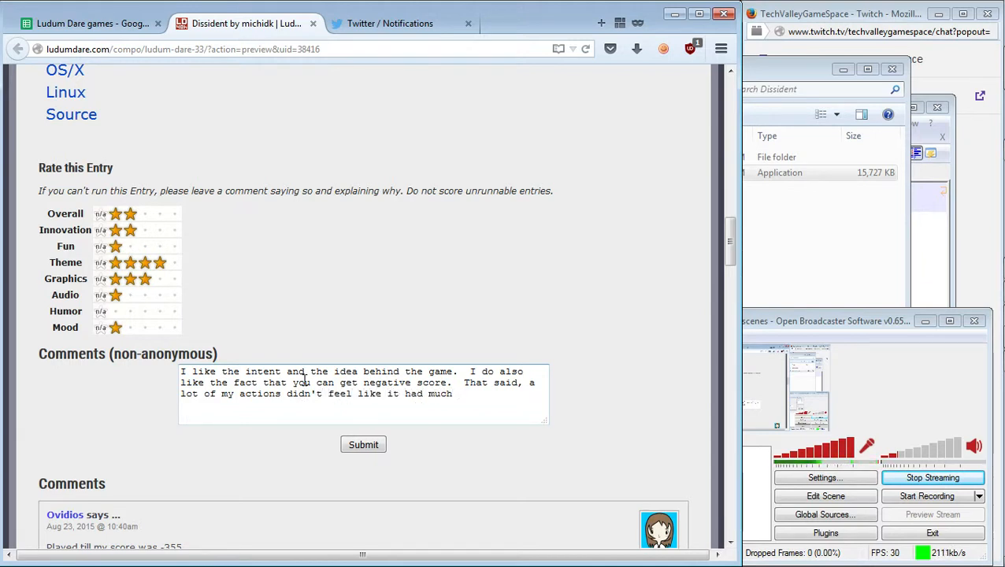
{"action": "type", "text": "impact"}
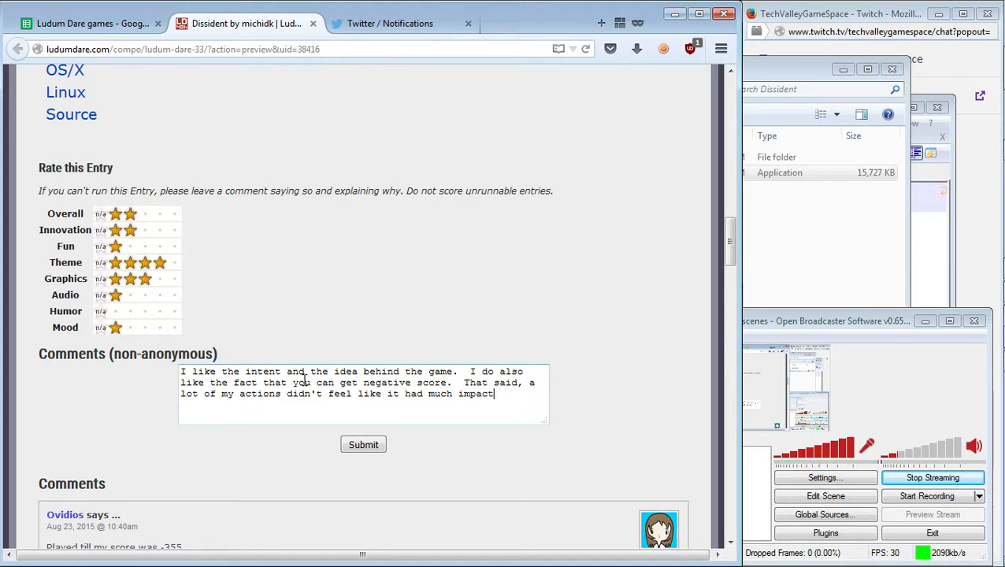
{"action": "type", "text": "."}
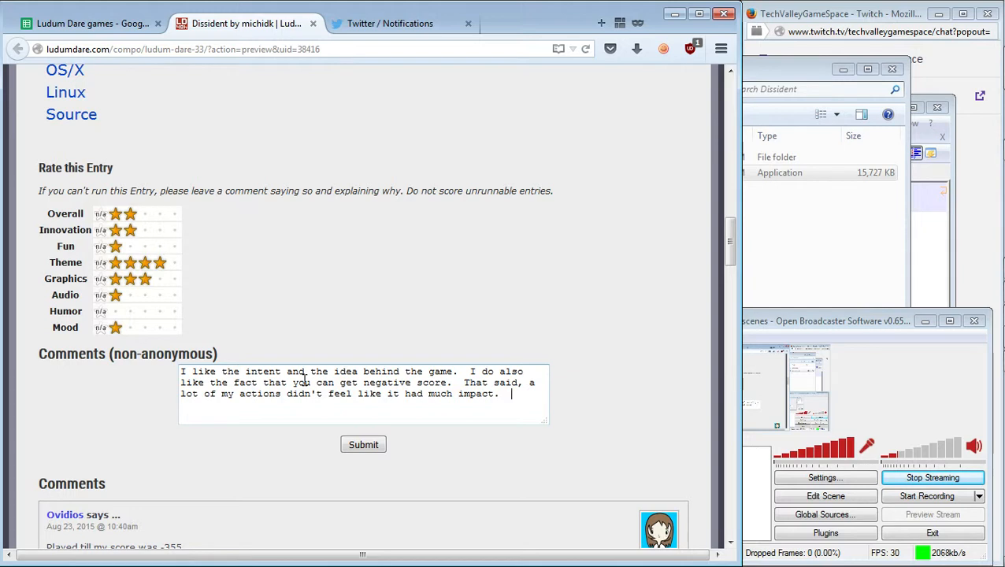
Add that a more powerful gunshot (camera shakes, flashes) would make 'not a good thing' easier to accept.
{"action": "type", "text": "I think if the"}
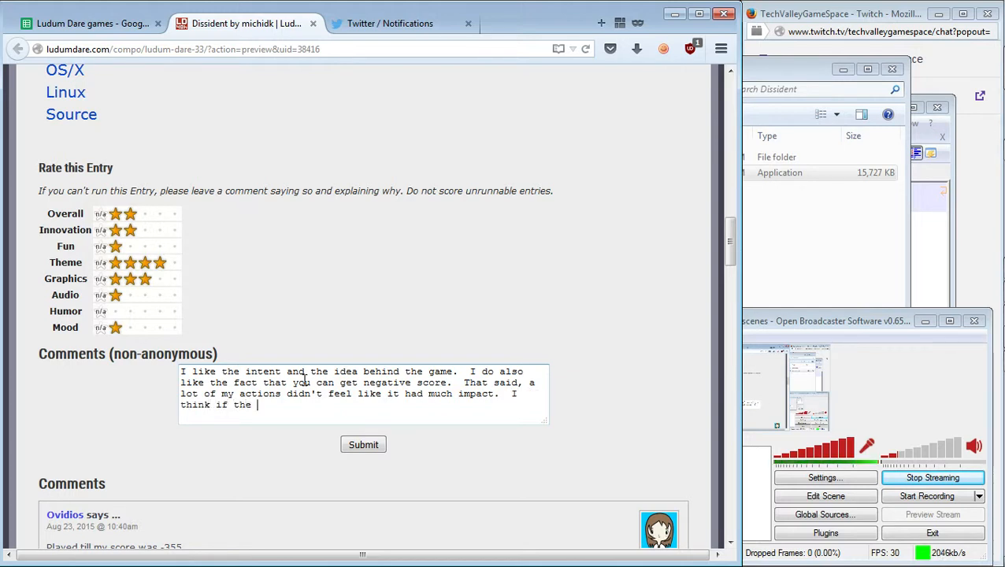
{"action": "type", "text": "gun shot felt mo"}
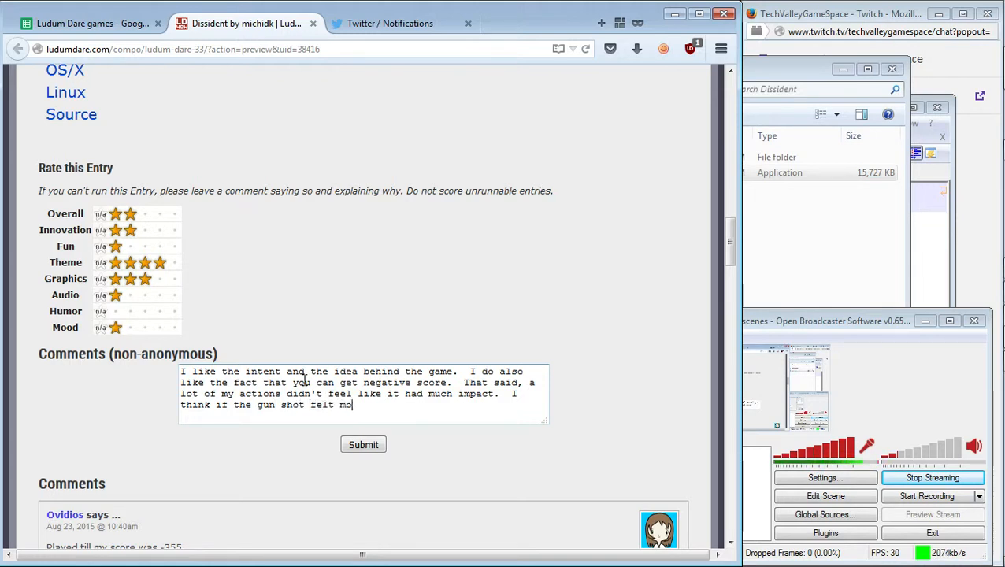
{"action": "type", "text": "re powerful"}
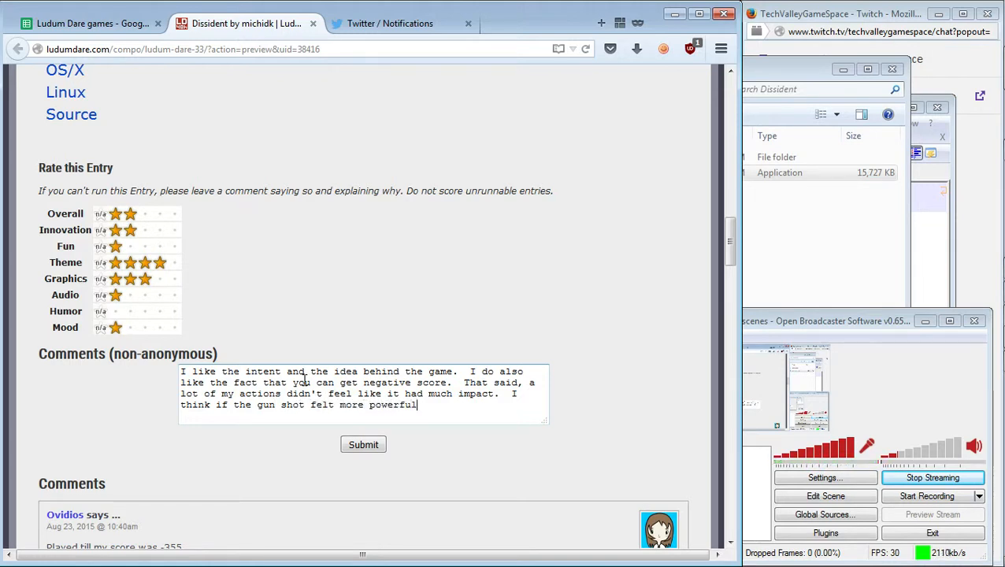
{"action": "type", "text": "("}
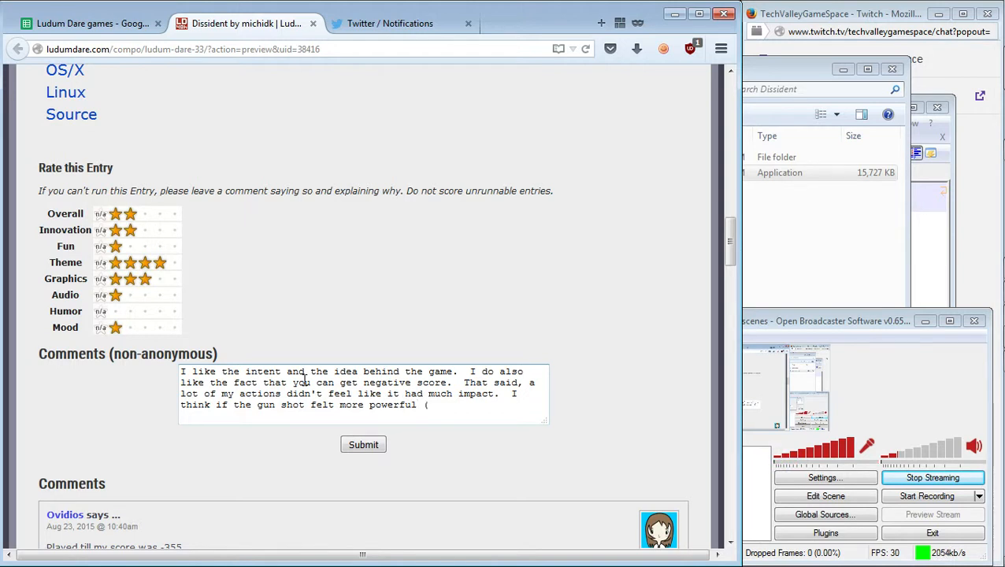
{"action": "type", "text": "e.g. with camera"}
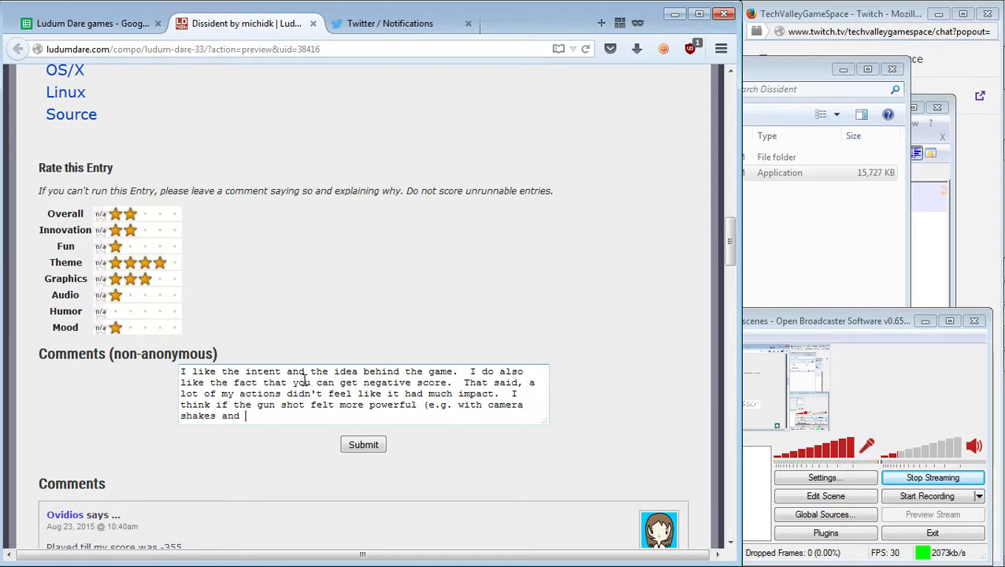
{"action": "type", "text": "flashes"}
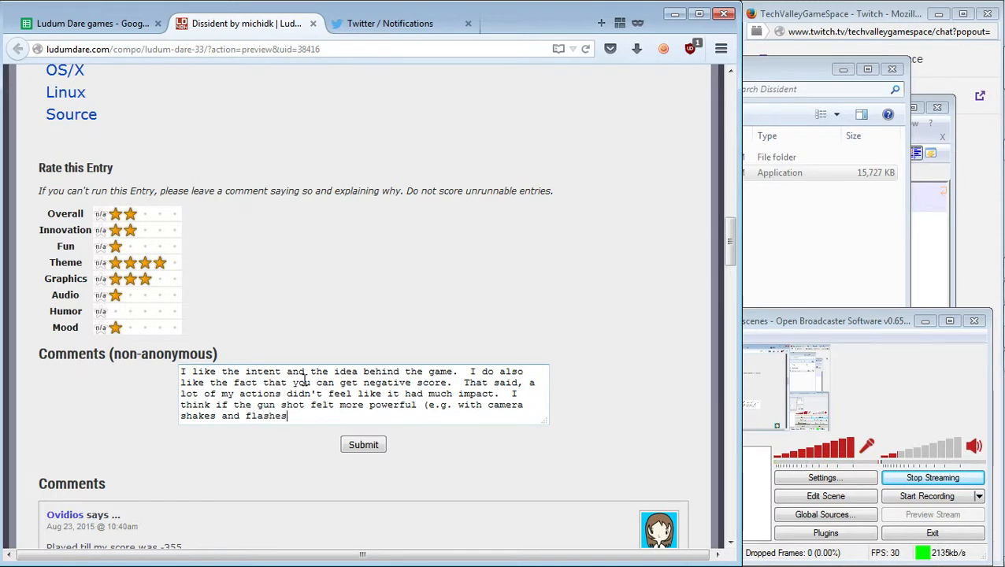
{"action": "type", "text": ", it would have been e"}
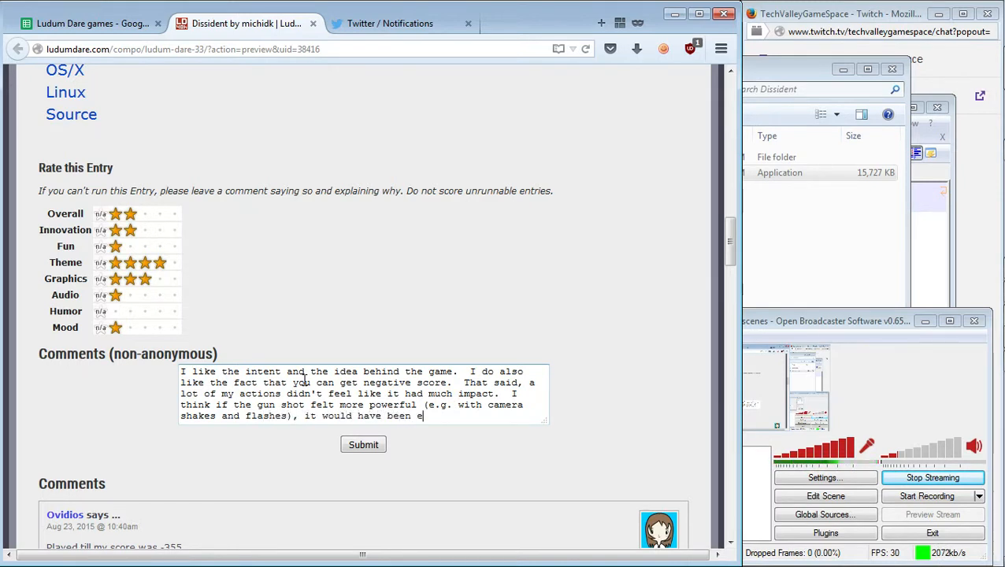
{"action": "type", "text": "asier for me"}
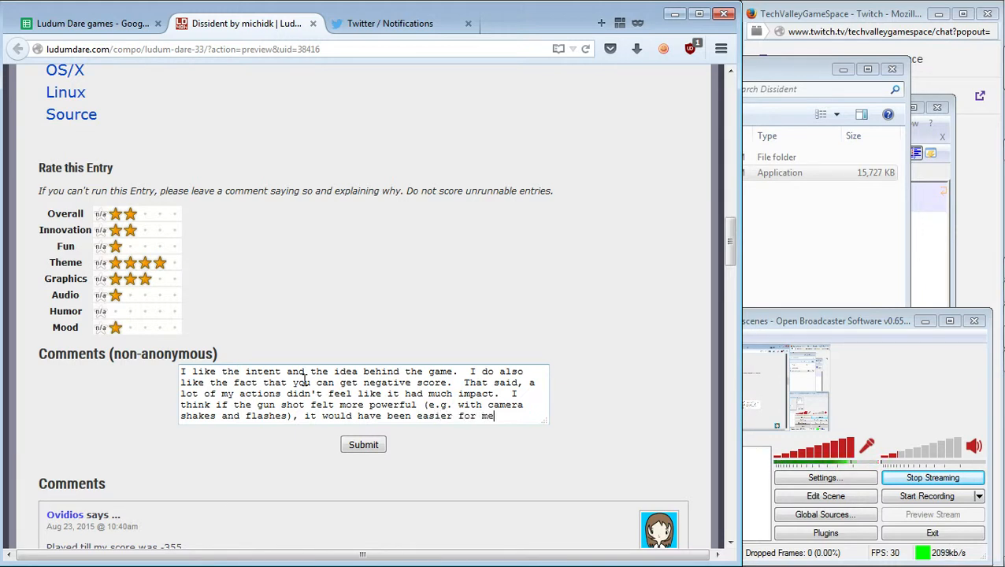
{"action": "type", "text": "to accept the idea that this was"}
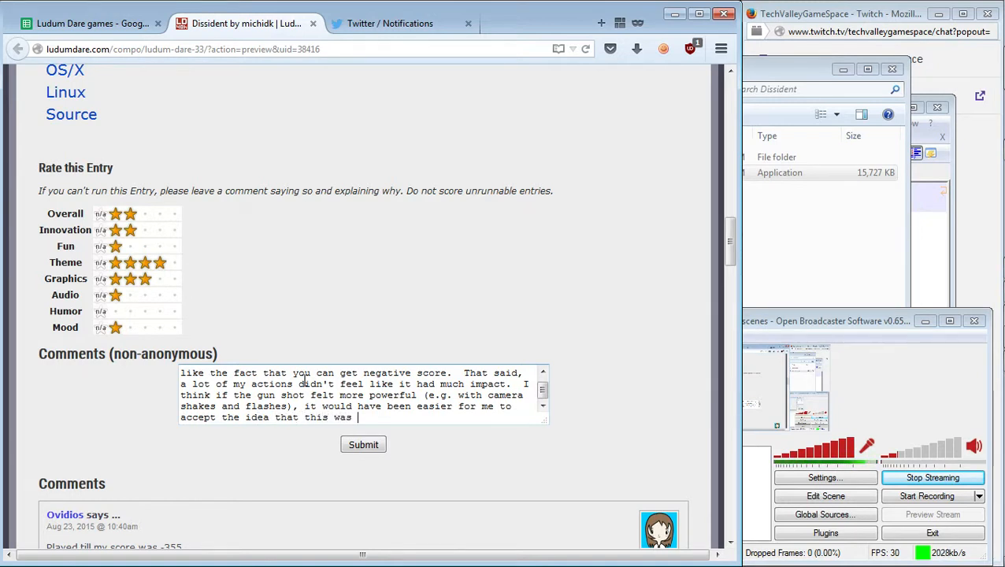
{"action": "type", "text": "not a good thing to do"}
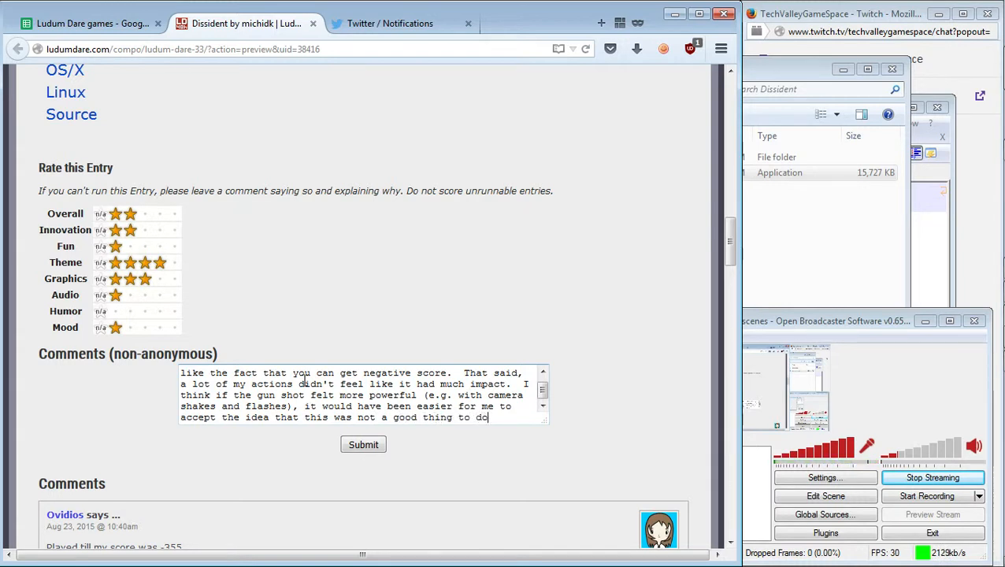
{"action": "type", "text": "."}
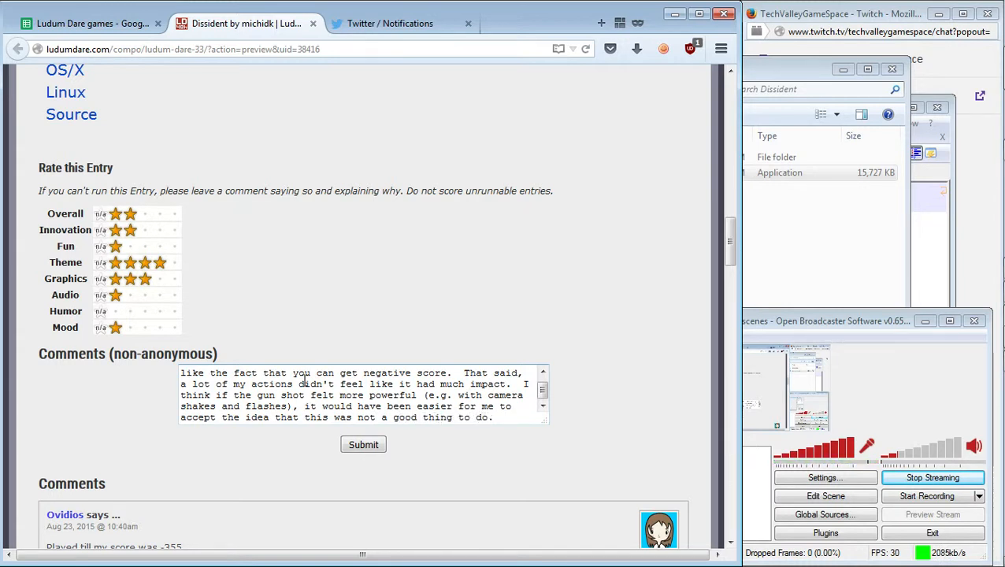
Write 'Additionally, the lack of audio made it a bit hard to take the game seriously.'.
{"action": "type", "text": "Additionally, the lack of audio"}
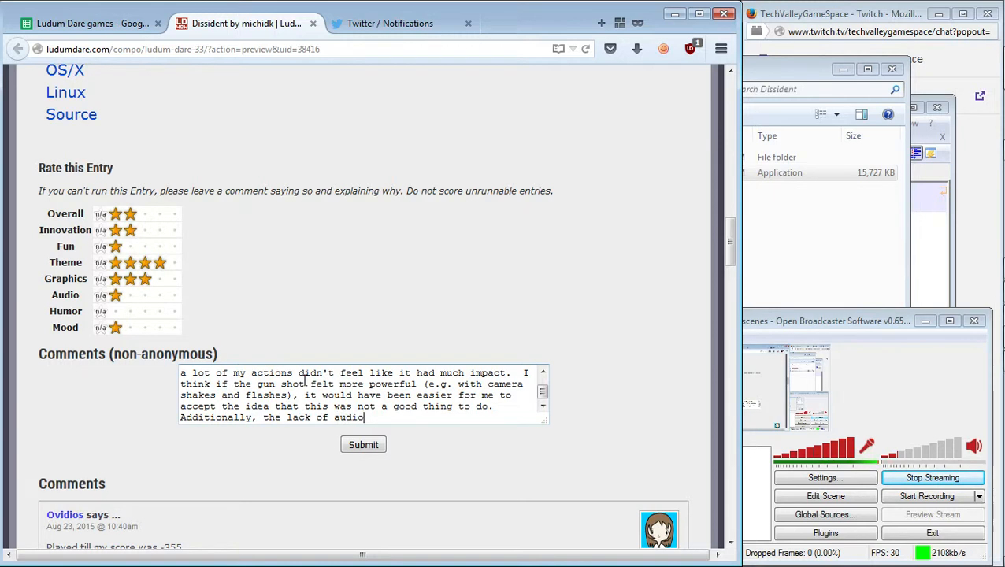
{"action": "type", "text": "made"}
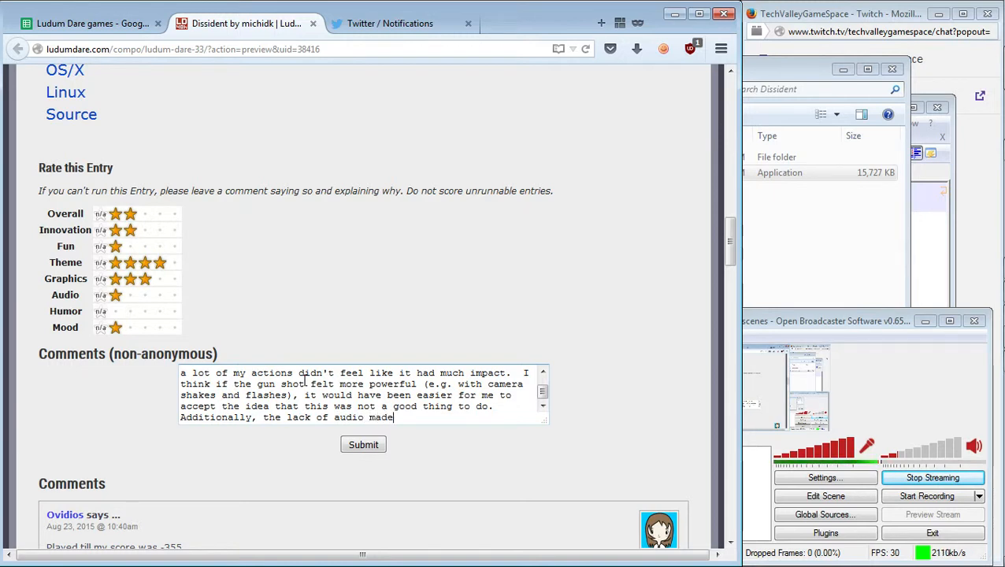
{"action": "type", "text": "it a bit hard to take"}
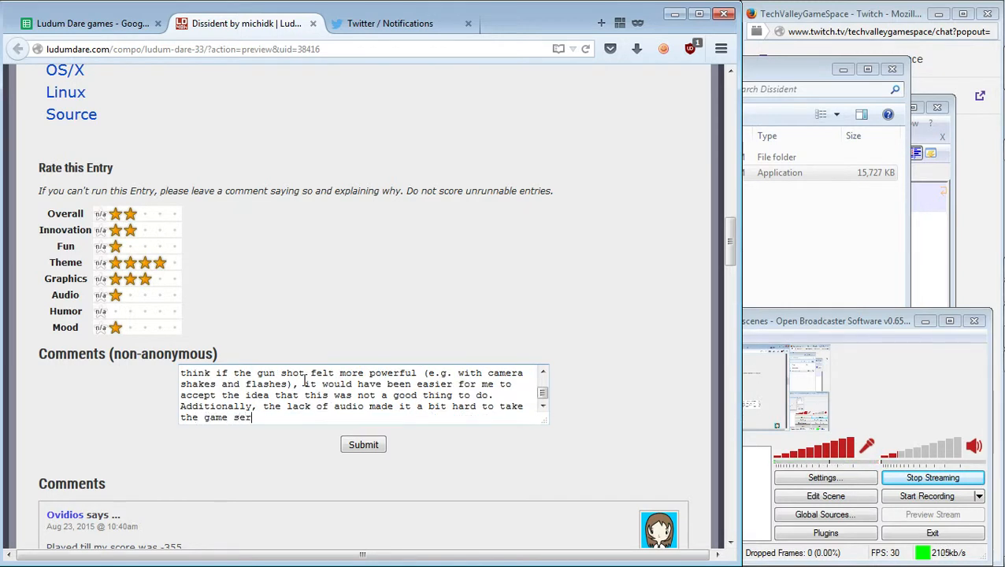
{"action": "type", "text": "iosu"}
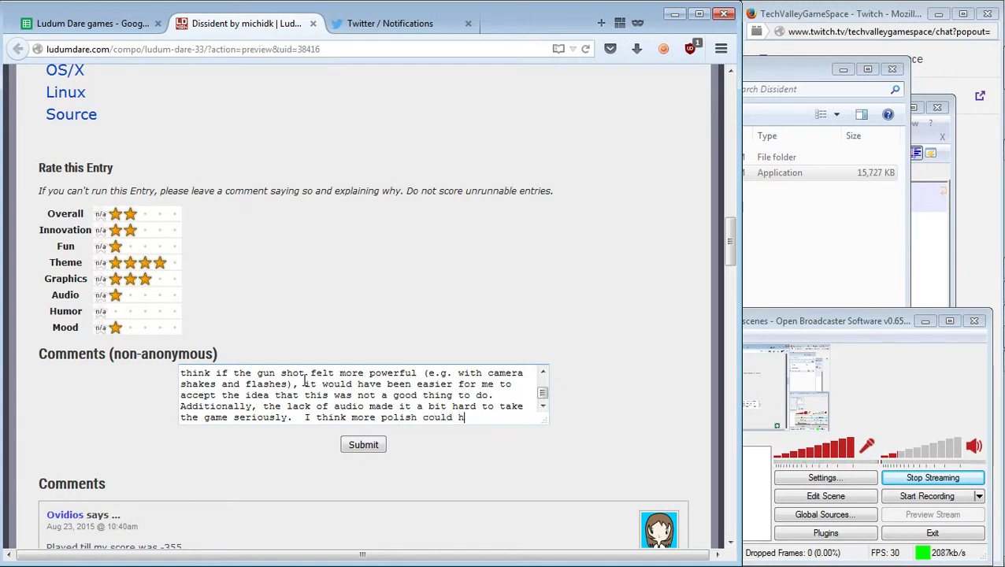
{"action": "type", "text": "ave went in"}
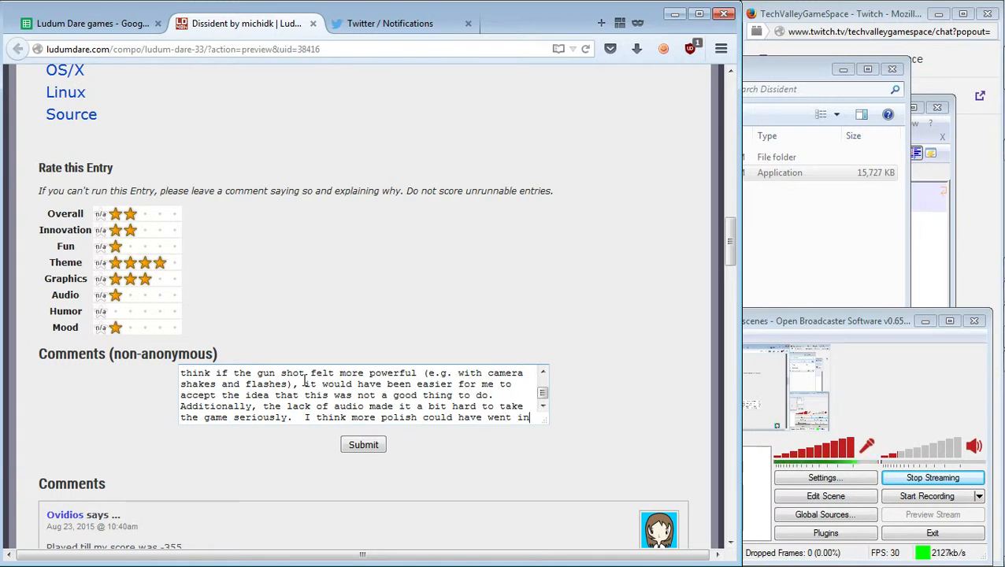
{"action": "type", "text": "."}
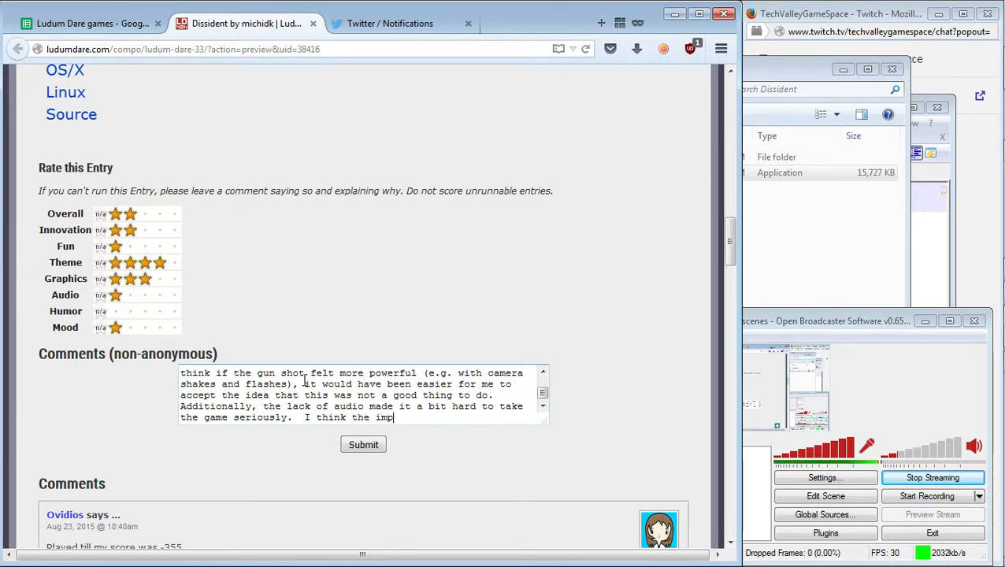
Add 'I think the implementation of the game is fine, but it could use some m...'.
{"action": "type", "text": "leme"}
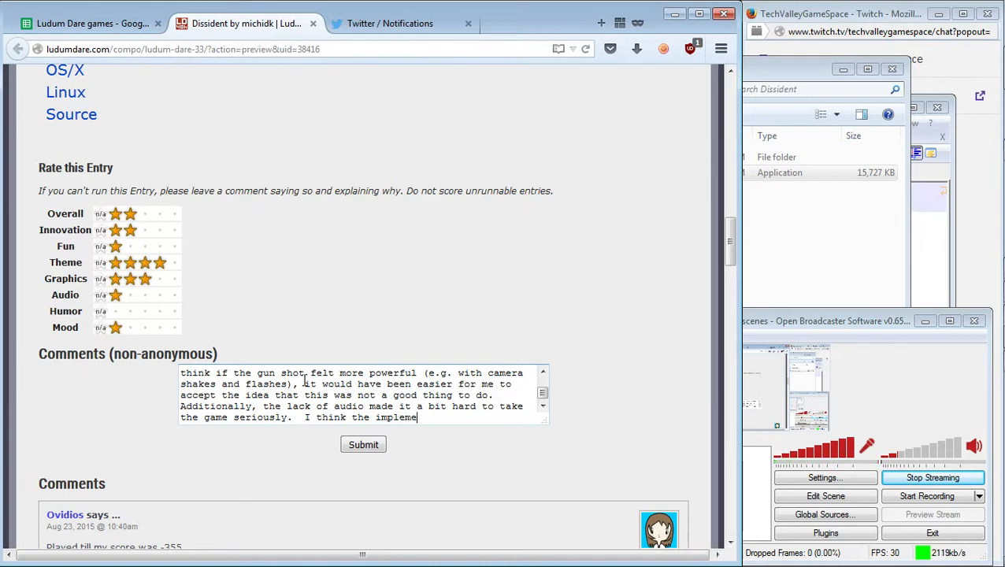
{"action": "type", "text": "ntation of the game"}
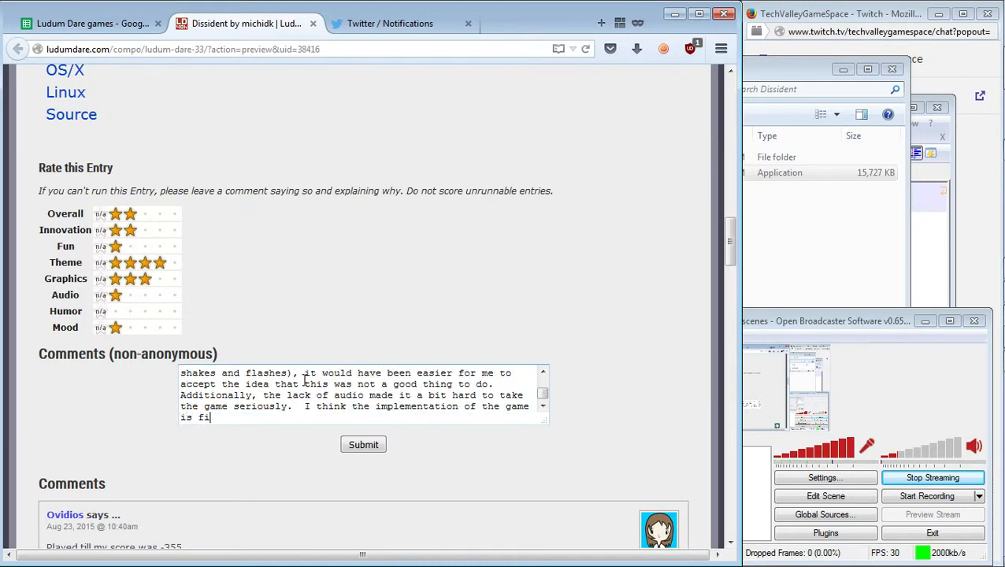
{"action": "type", "text": "ne, but it"}
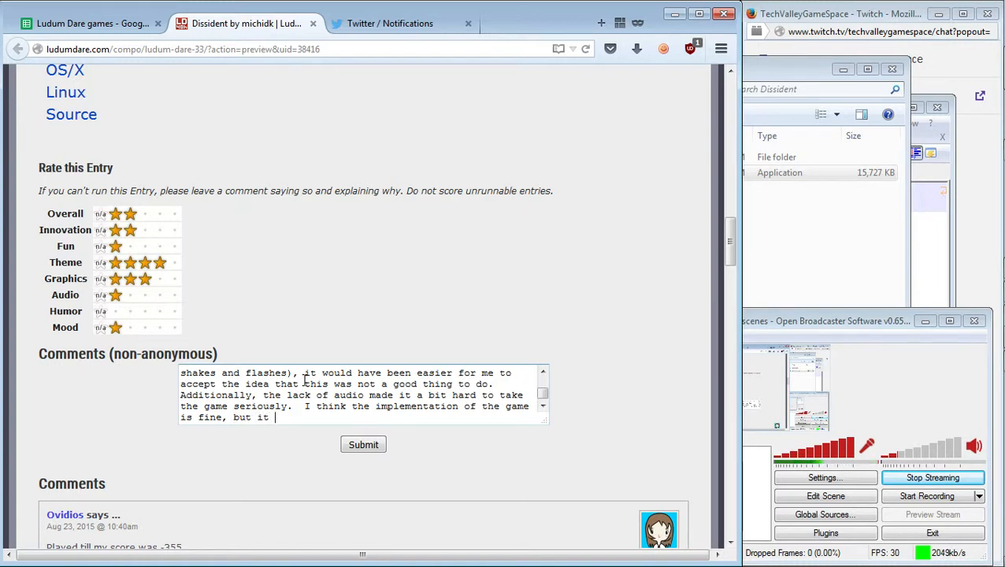
{"action": "type", "text": "could use"}
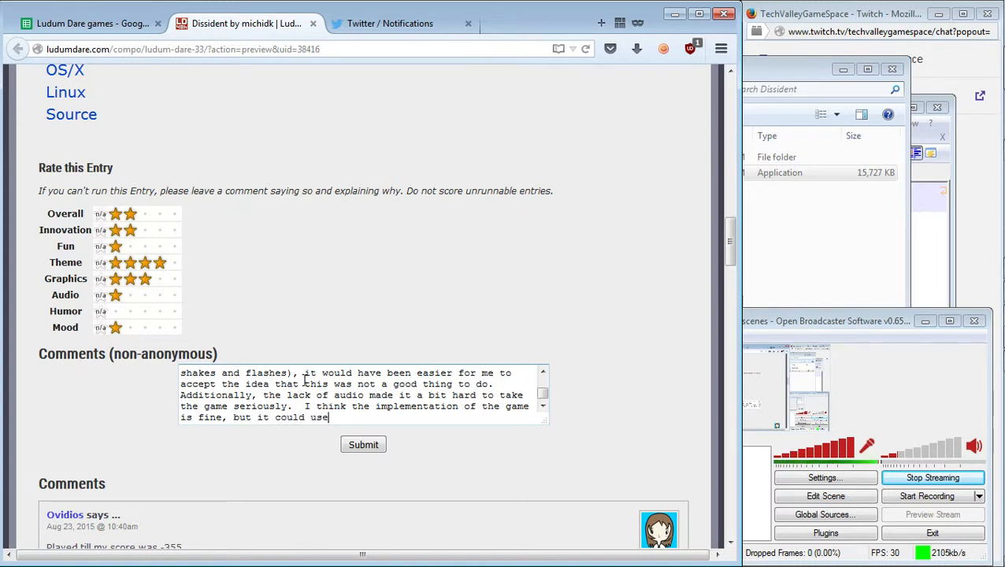
{"action": "type", "text": "some m"}
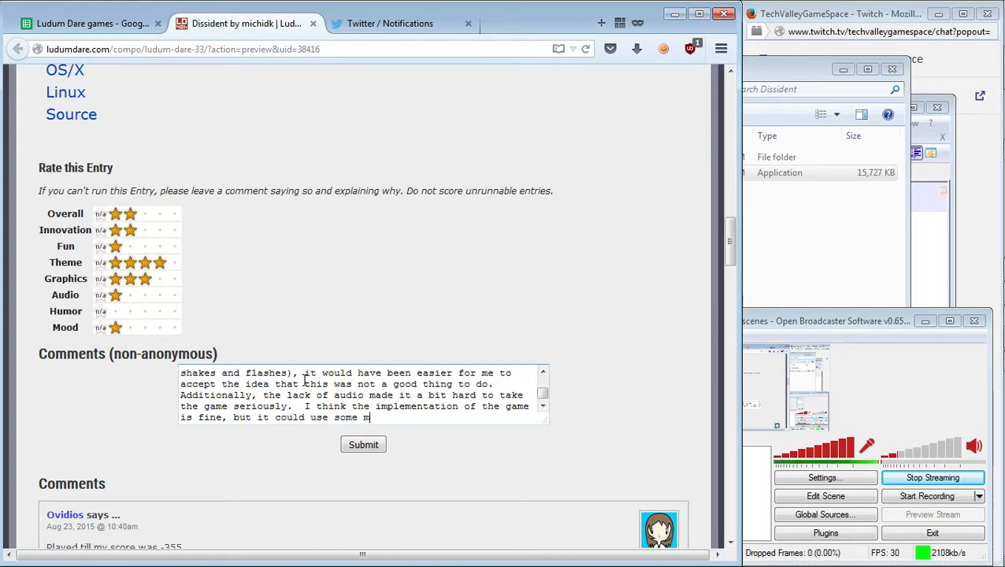